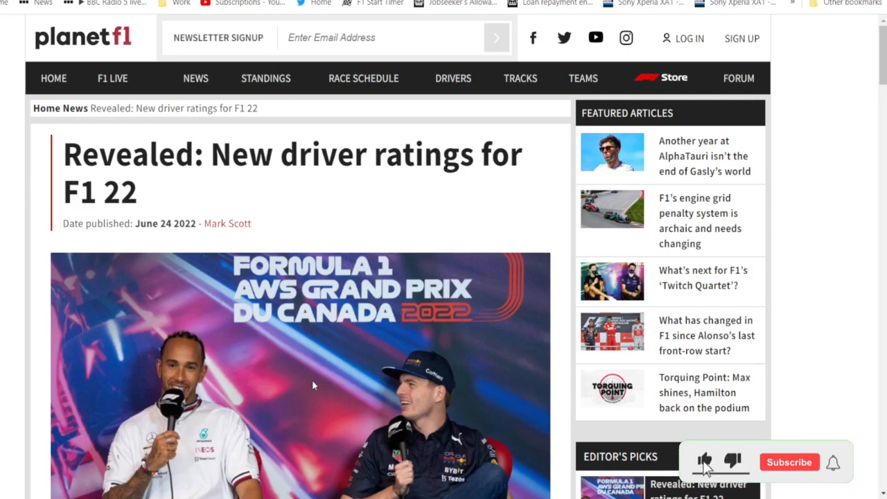
pyautogui.moveTo(324, 362)
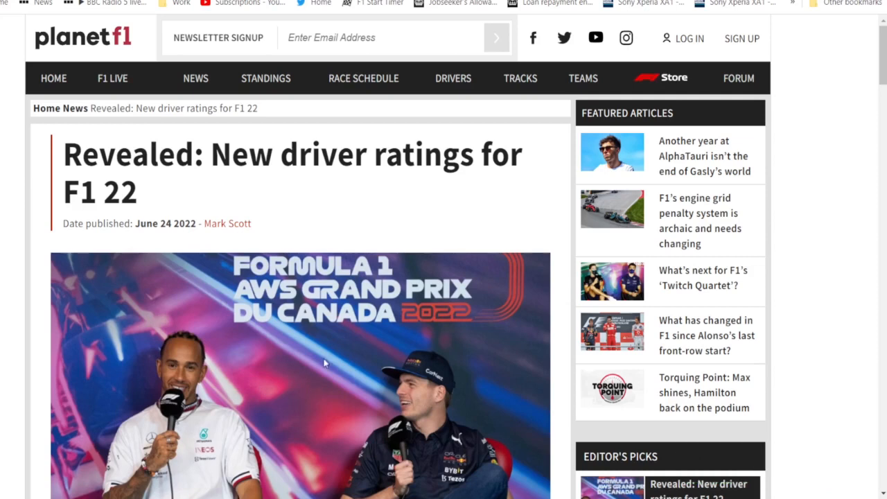
pyautogui.moveTo(338, 321)
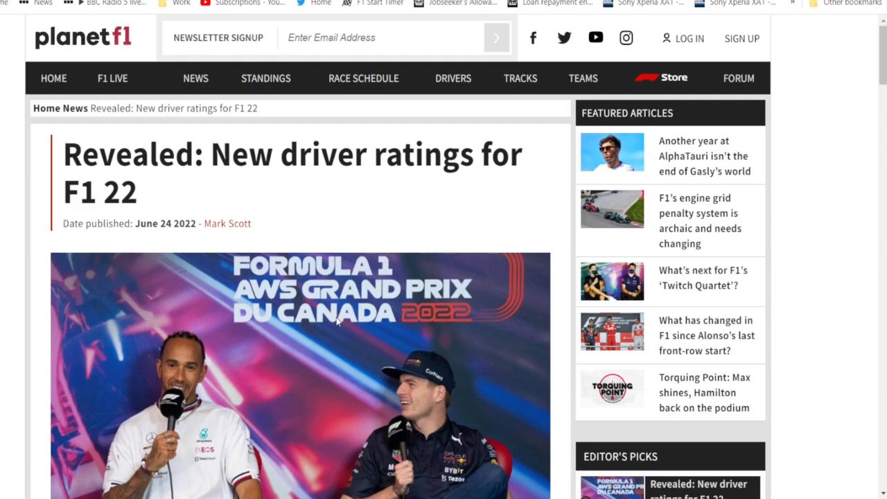
pyautogui.moveTo(408, 256)
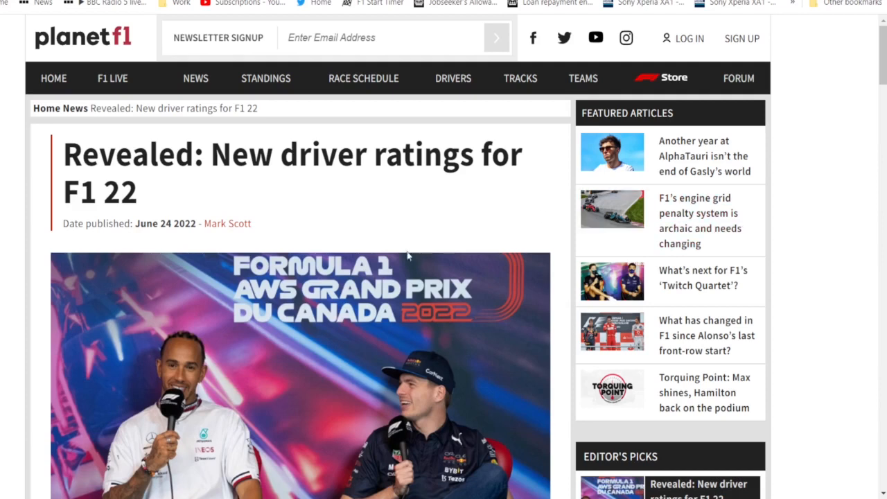
pyautogui.moveTo(321, 344)
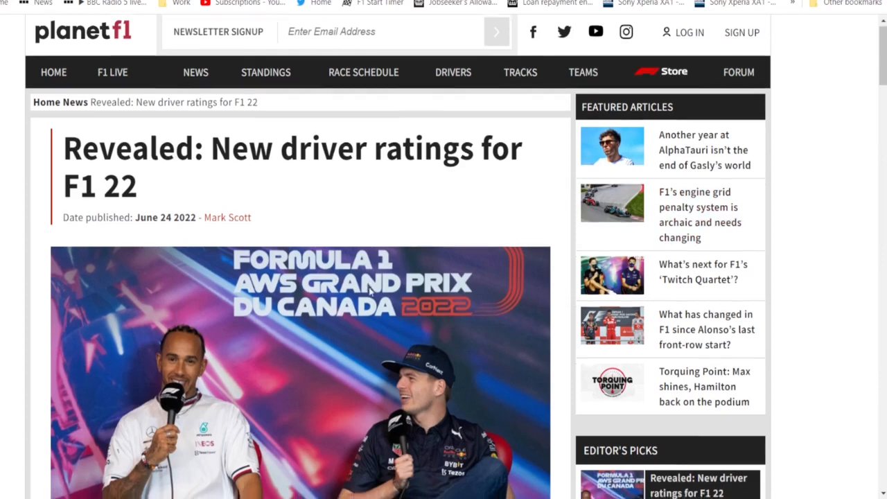
# Scroll past the photo to the EXP, RAC, AWA and PAC category definitions.
pyautogui.scroll(-3)
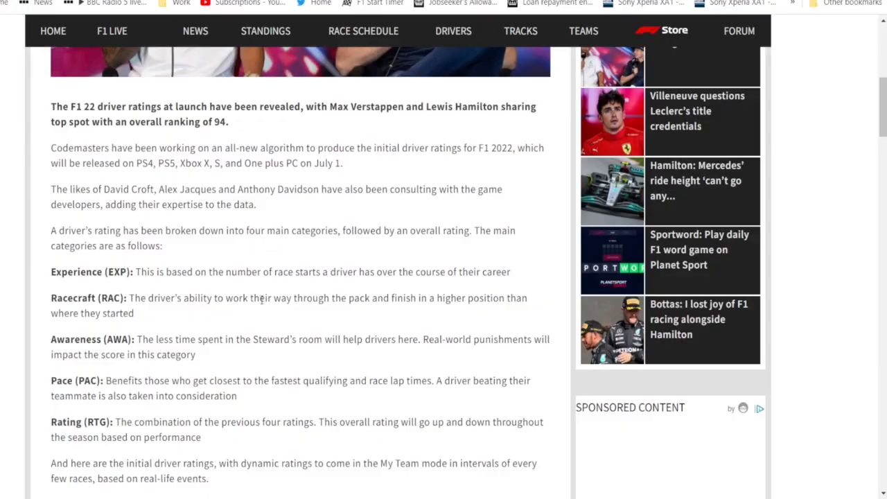
pyautogui.moveTo(165, 326)
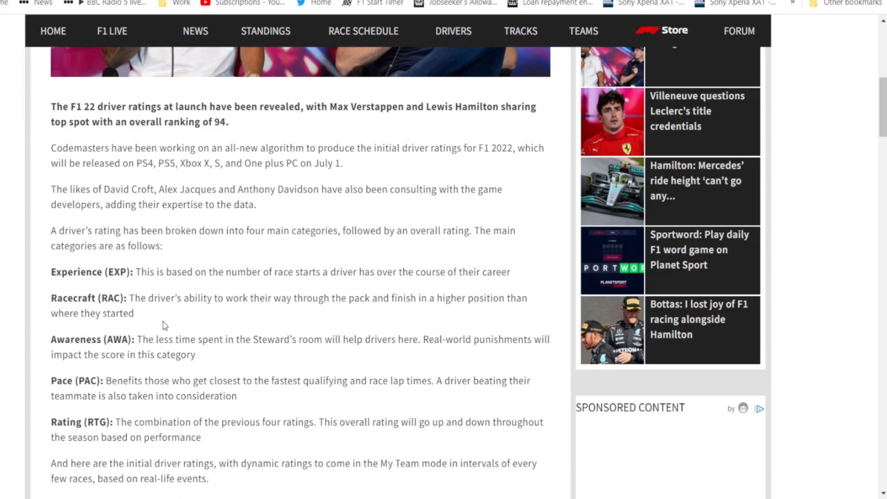
pyautogui.moveTo(175, 358)
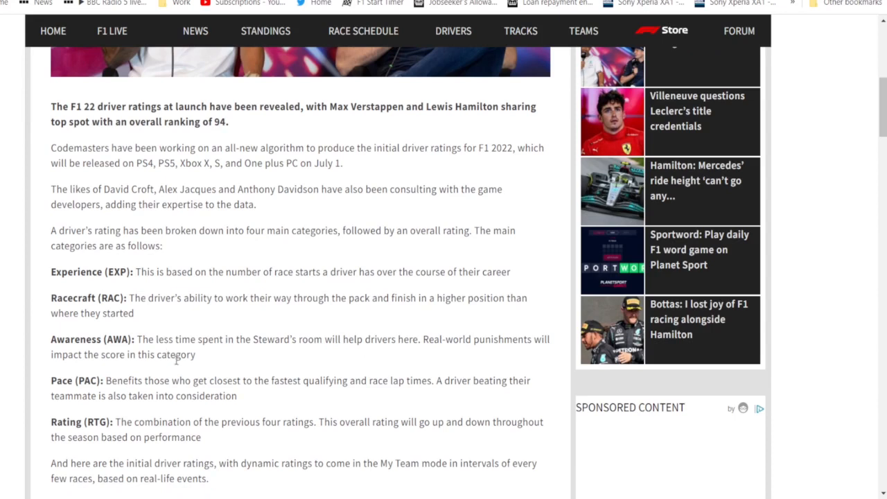
pyautogui.moveTo(192, 320)
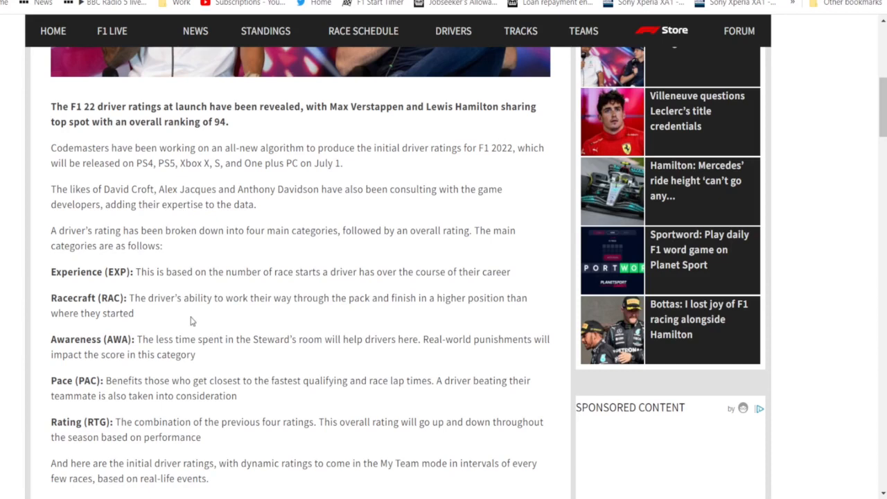
pyautogui.moveTo(201, 316)
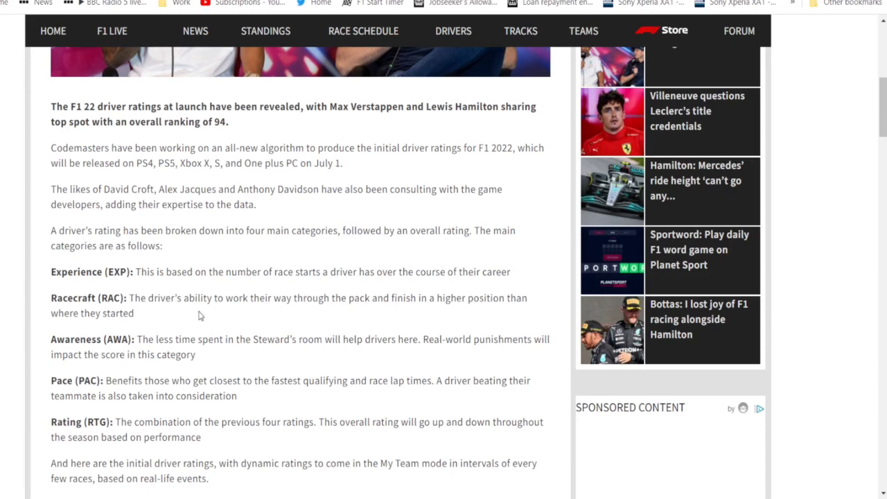
pyautogui.moveTo(274, 210)
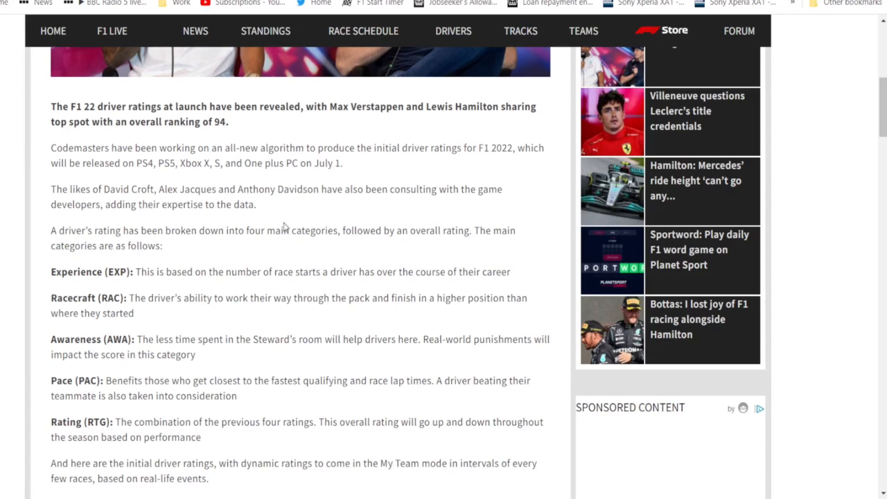
pyautogui.moveTo(263, 249)
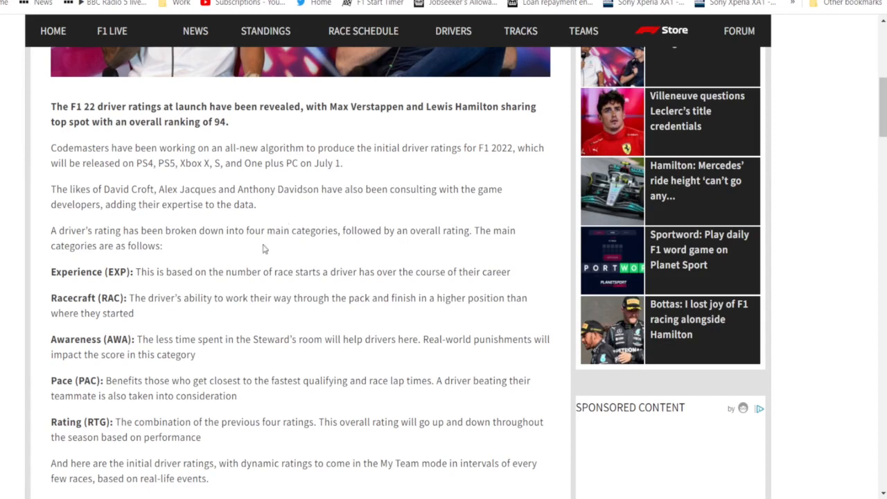
pyautogui.moveTo(280, 270)
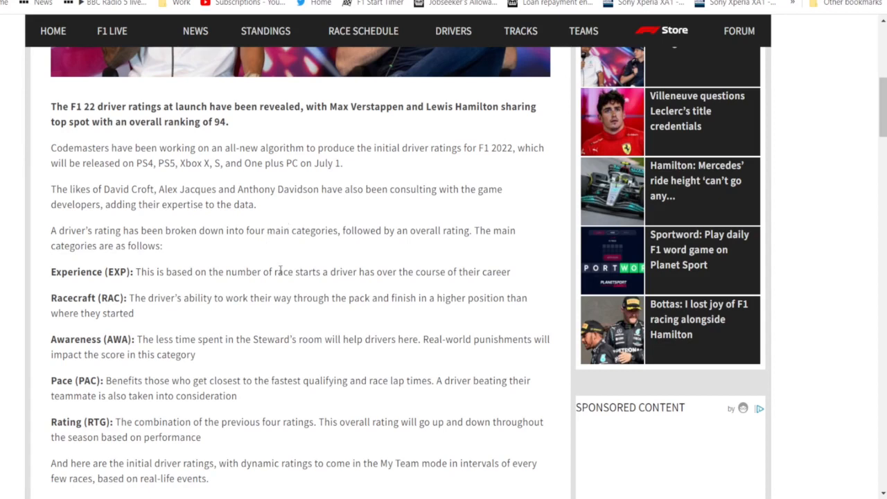
pyautogui.moveTo(292, 234)
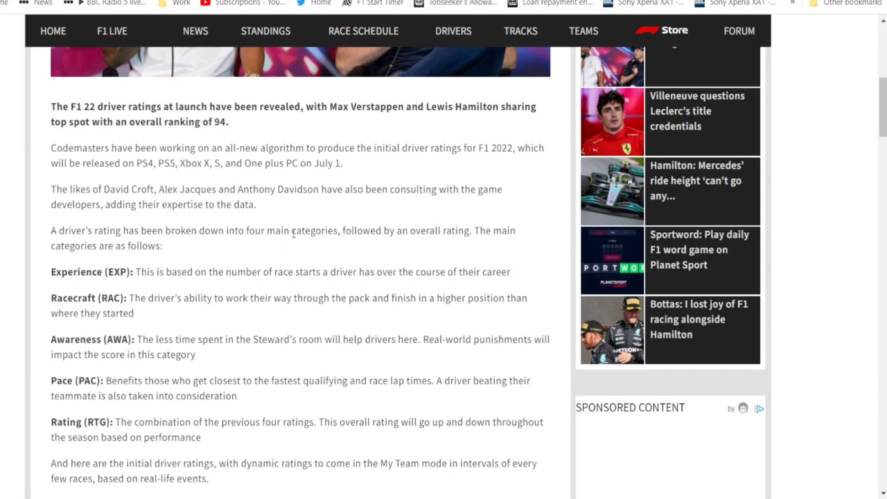
pyautogui.moveTo(301, 251)
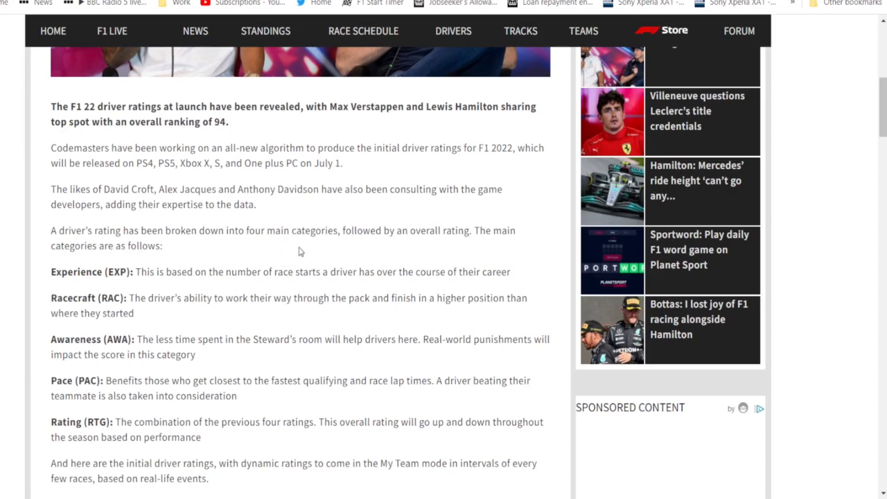
pyautogui.moveTo(293, 277)
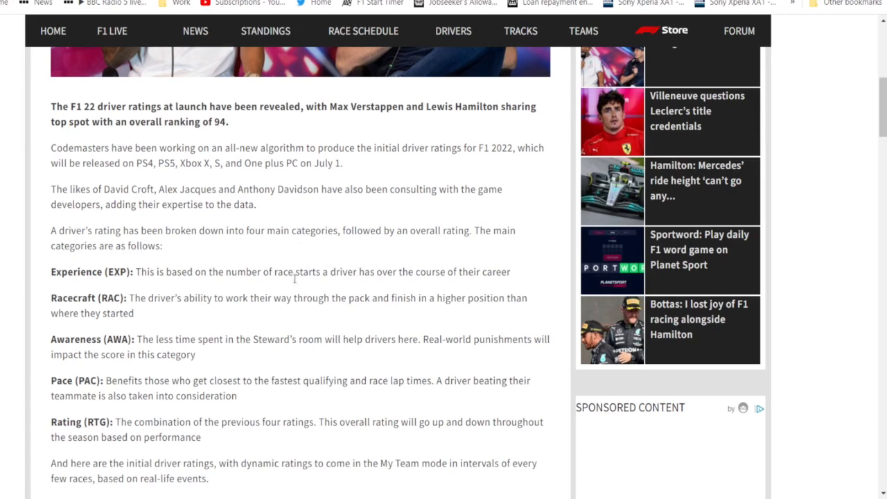
pyautogui.moveTo(363, 181)
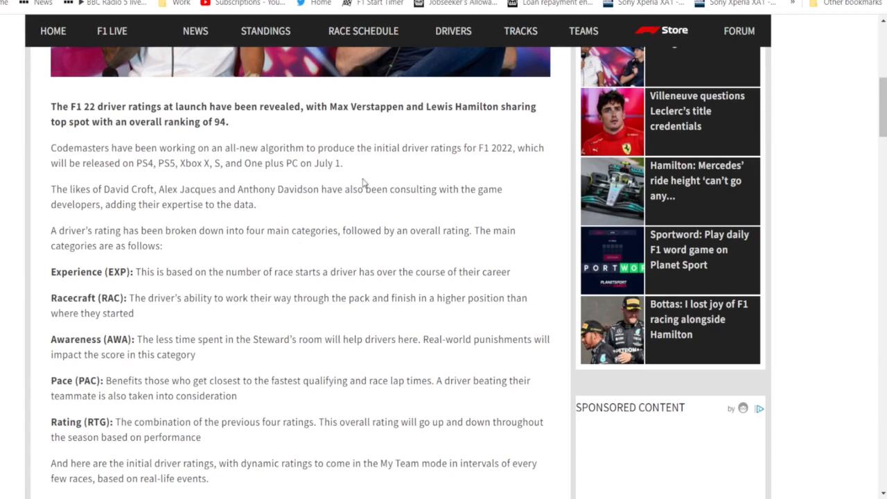
pyautogui.moveTo(360, 182)
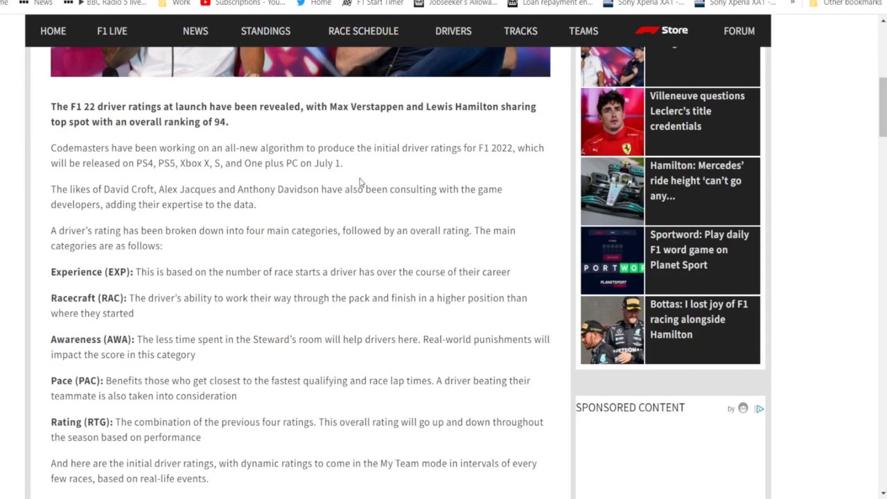
pyautogui.moveTo(344, 212)
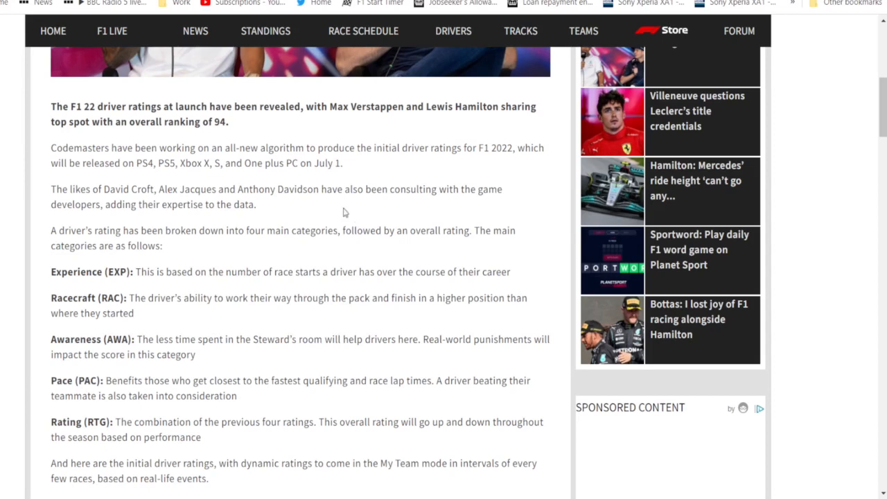
pyautogui.moveTo(339, 228)
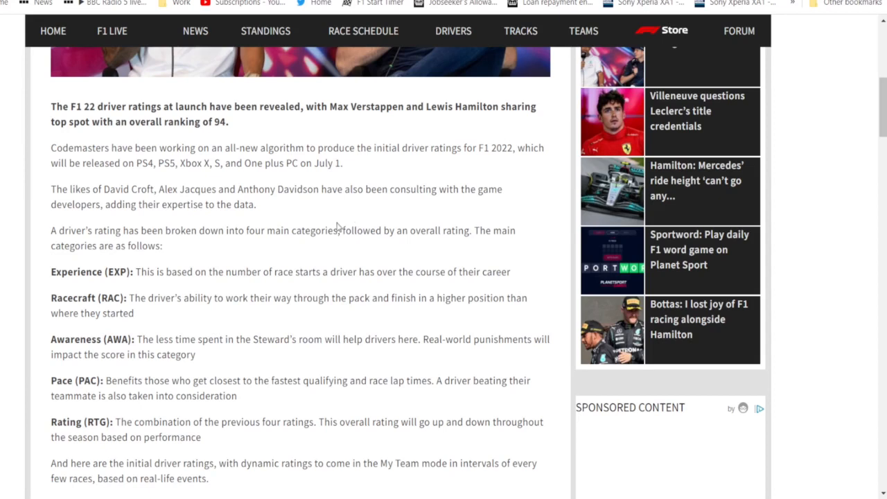
pyautogui.moveTo(349, 229)
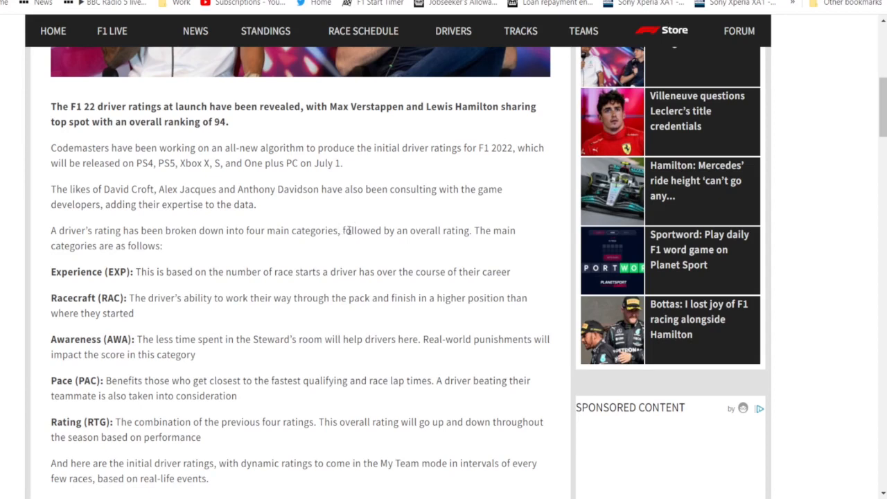
pyautogui.moveTo(357, 242)
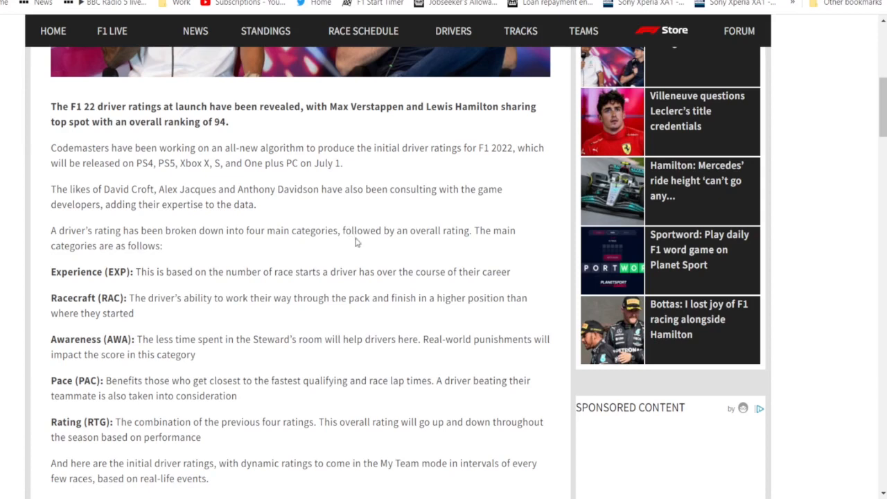
pyautogui.moveTo(373, 249)
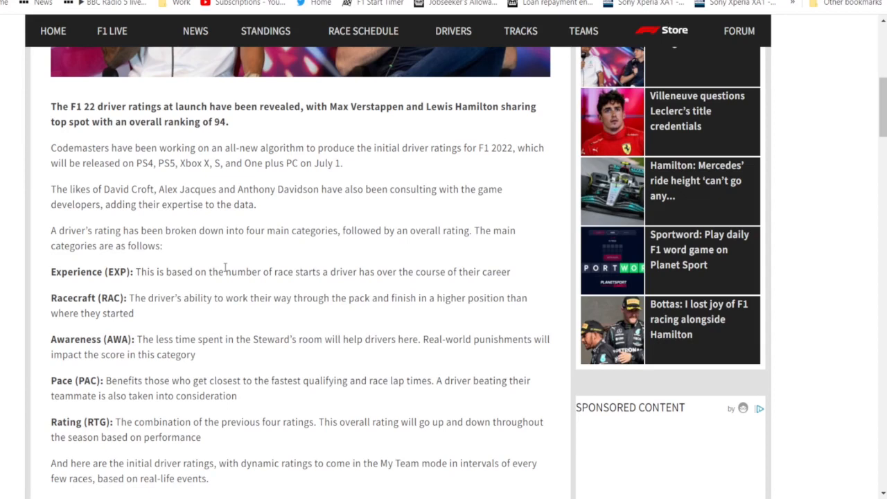
pyautogui.moveTo(277, 224)
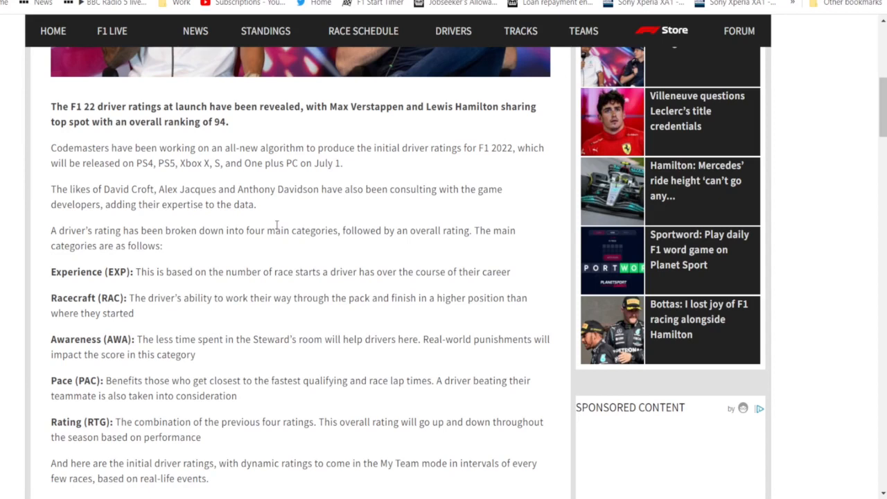
pyautogui.moveTo(277, 227)
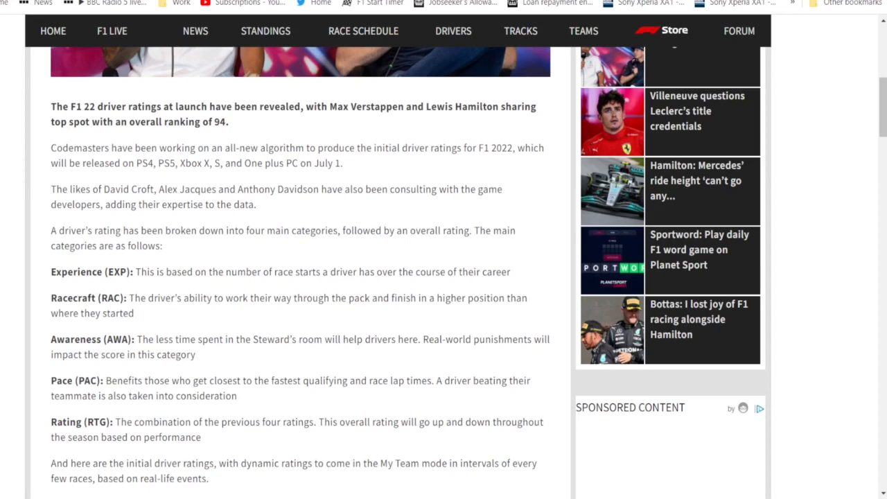
pyautogui.moveTo(394, 366)
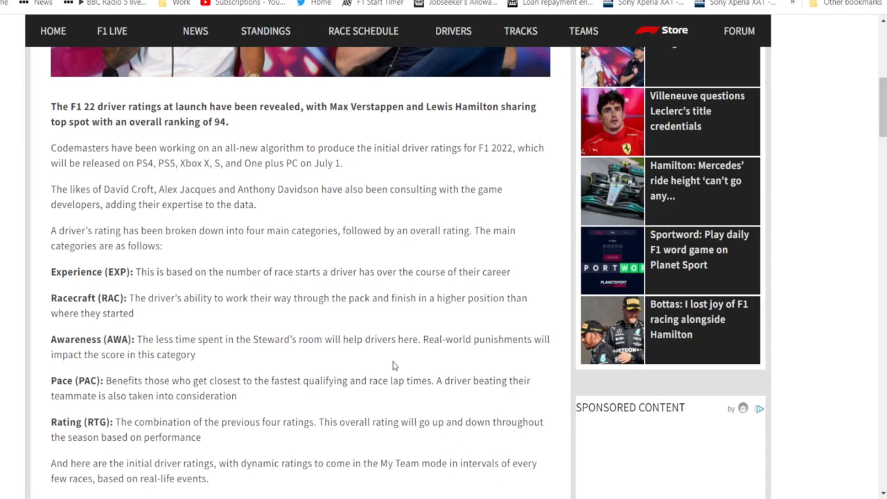
pyautogui.moveTo(392, 353)
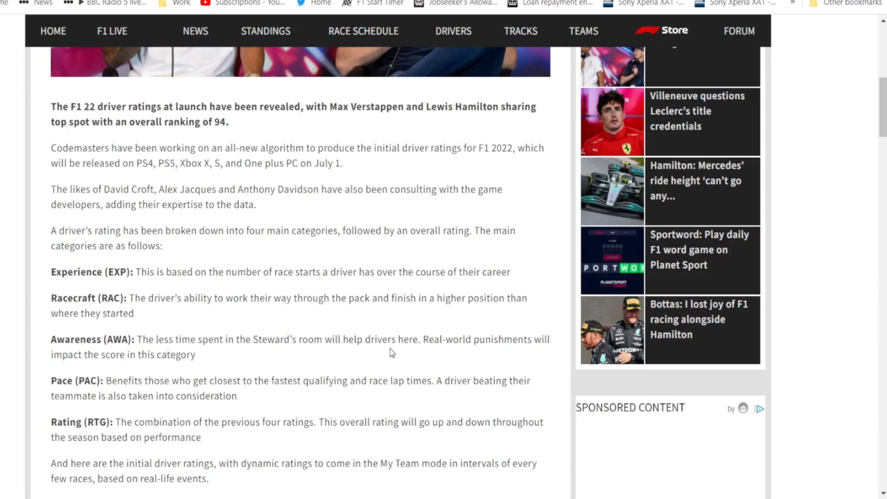
pyautogui.moveTo(322, 244)
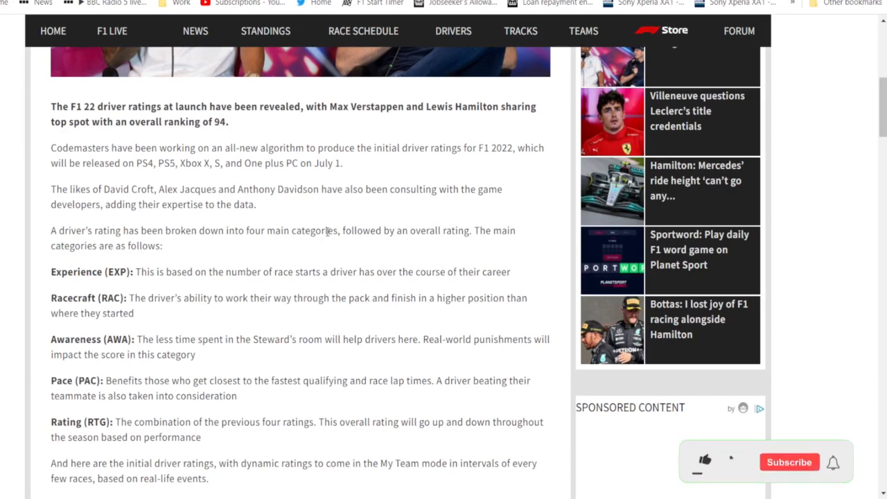
pyautogui.click(700, 462)
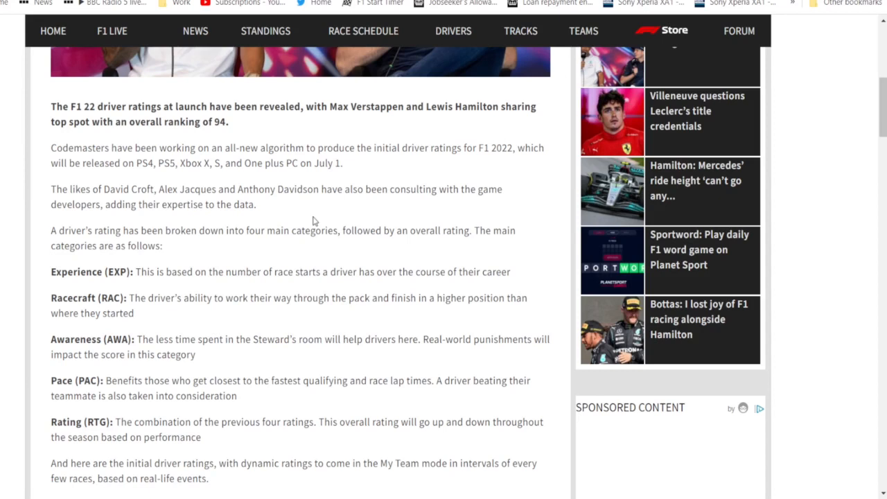
pyautogui.moveTo(371, 183)
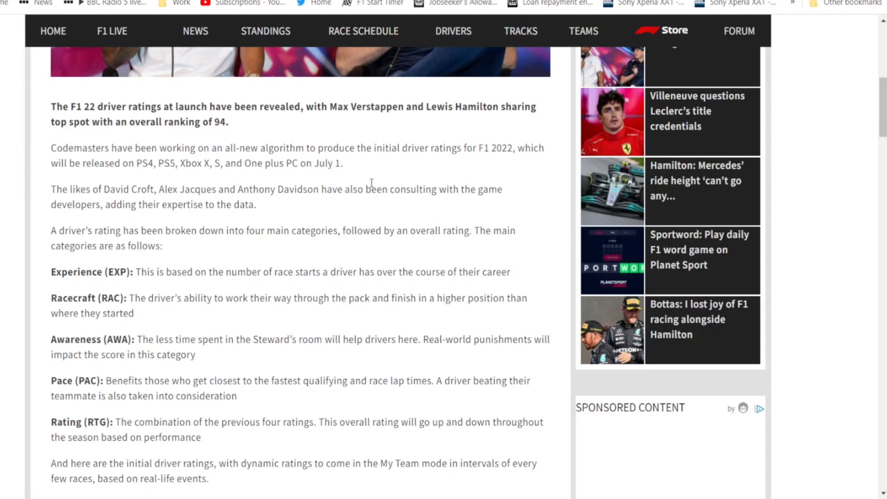
# Scroll to the ratings list opening with Verstappen and Hamilton at 94.
pyautogui.scroll(-3)
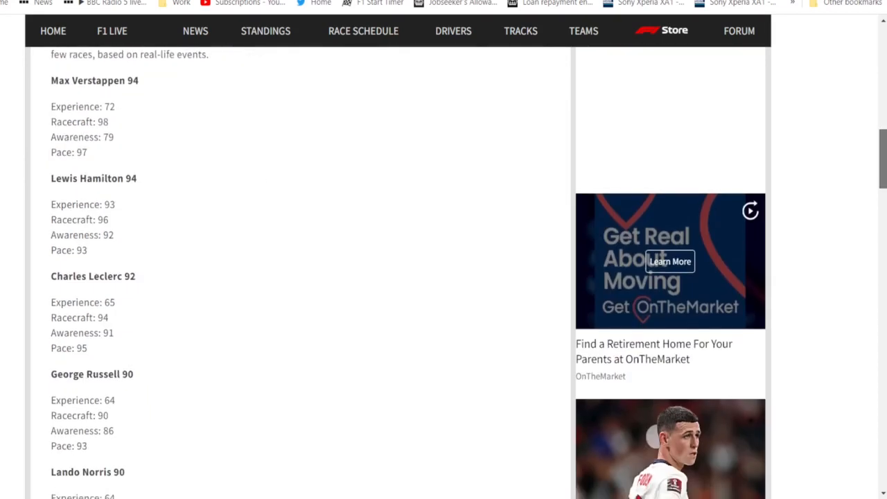
pyautogui.moveTo(146, 192)
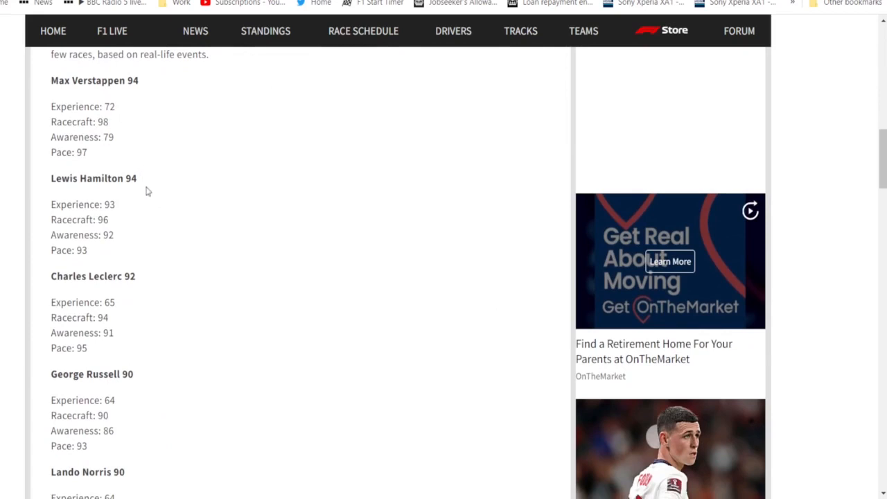
pyautogui.moveTo(208, 307)
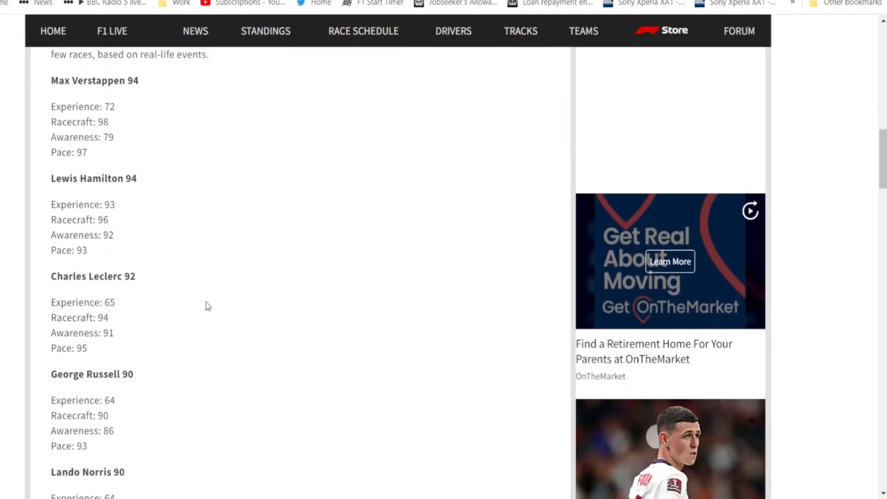
pyautogui.moveTo(320, 252)
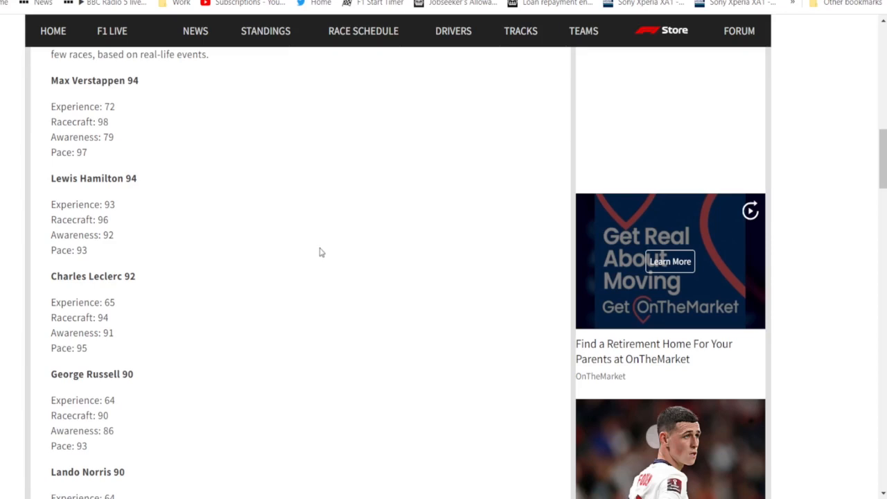
pyautogui.moveTo(555, 326)
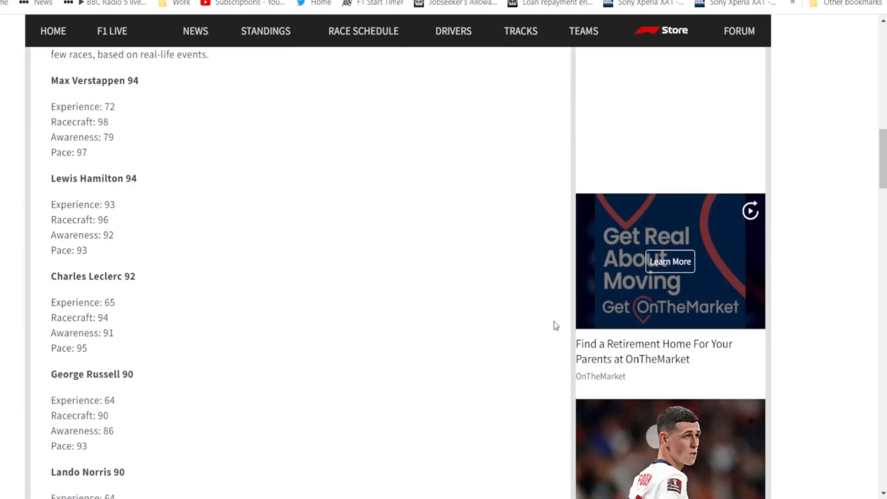
pyautogui.moveTo(339, 291)
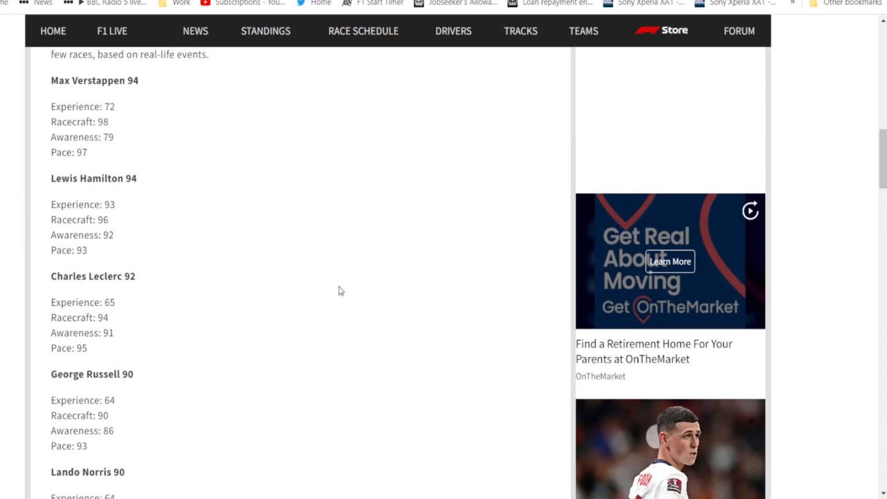
pyautogui.moveTo(307, 254)
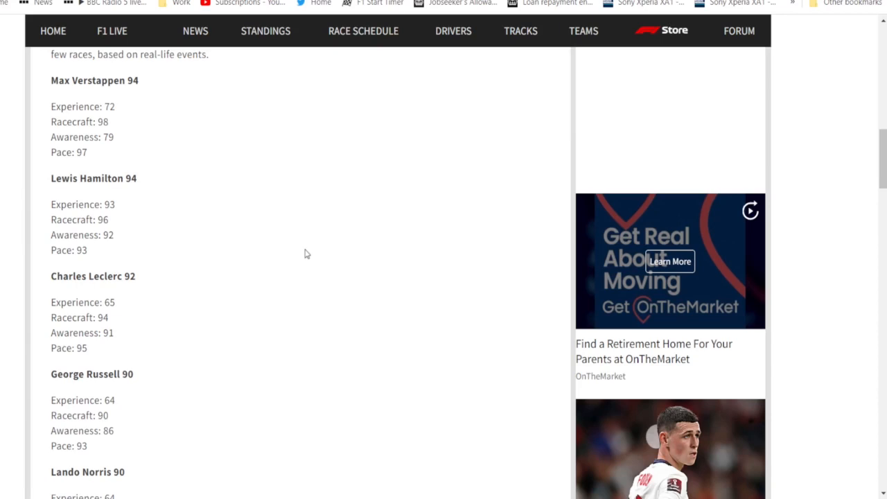
pyautogui.moveTo(168, 133)
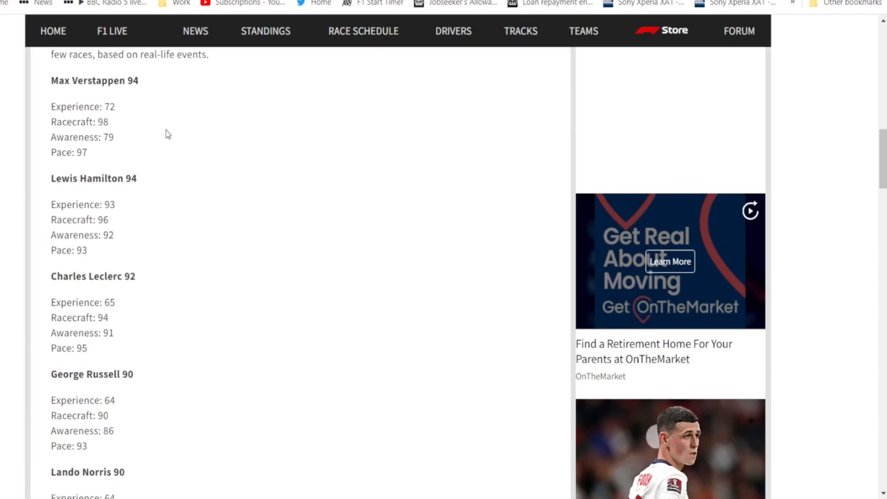
pyautogui.moveTo(191, 145)
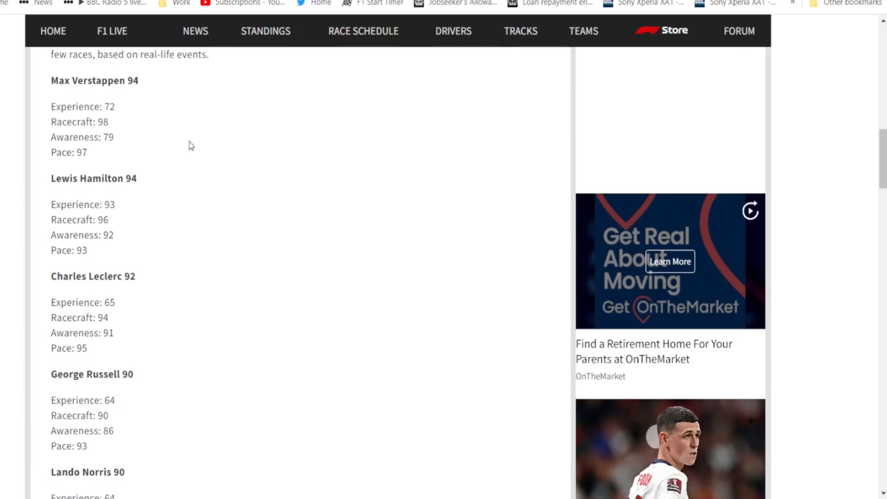
pyautogui.moveTo(200, 148)
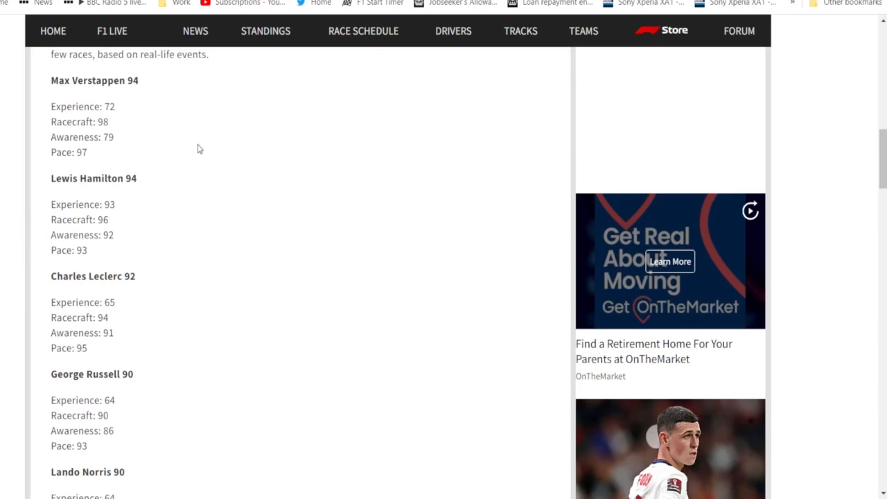
pyautogui.moveTo(153, 224)
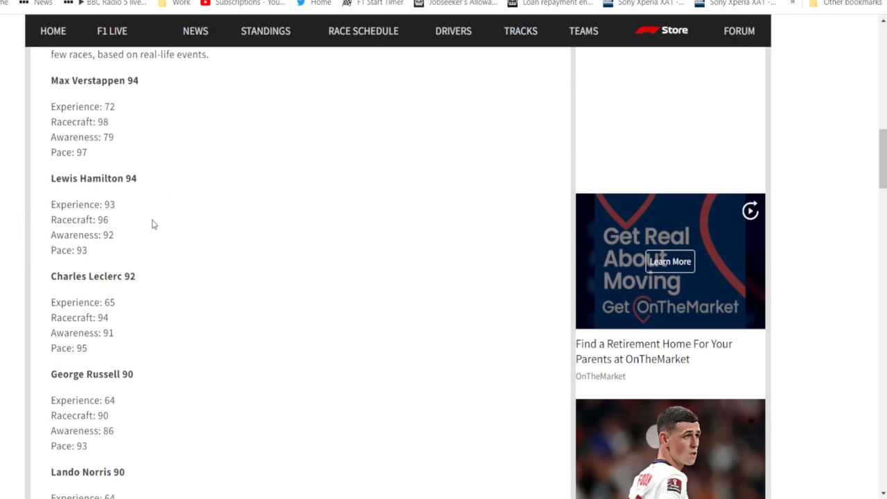
pyautogui.moveTo(31, 447)
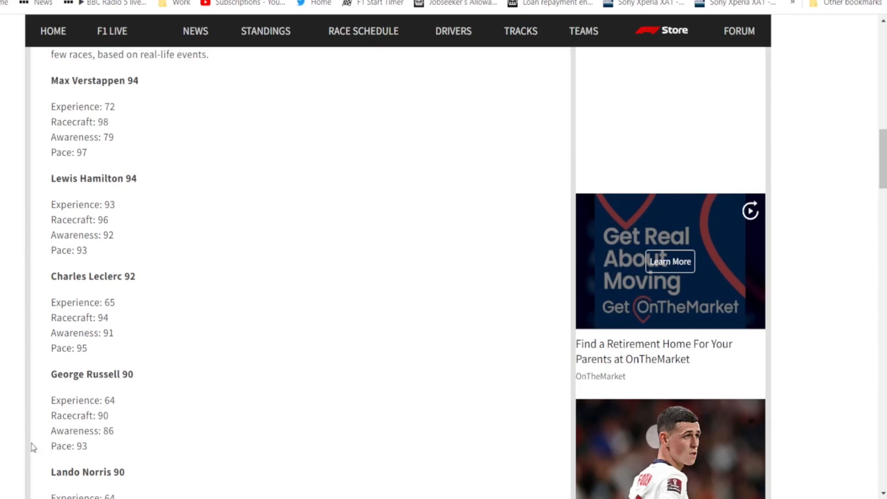
pyautogui.moveTo(184, 195)
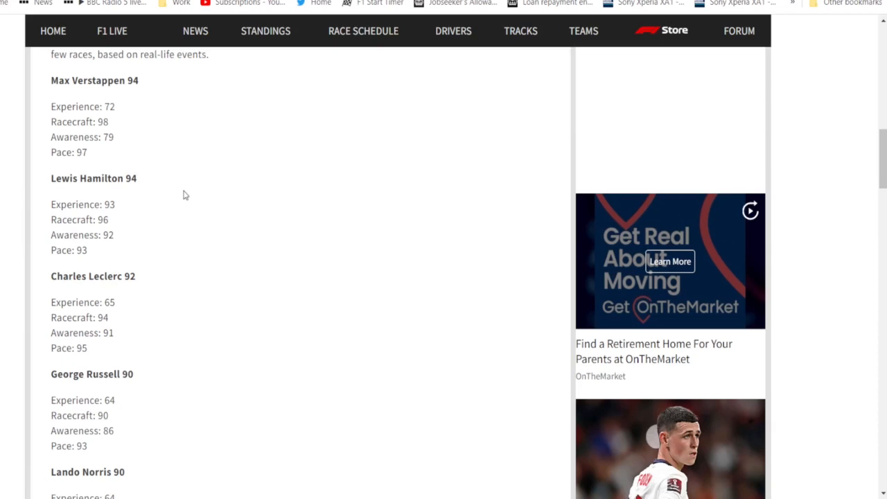
# Scroll through the Hamilton, Leclerc, Russell and Norris breakdowns down to Alonso's 89.
pyautogui.scroll(-3)
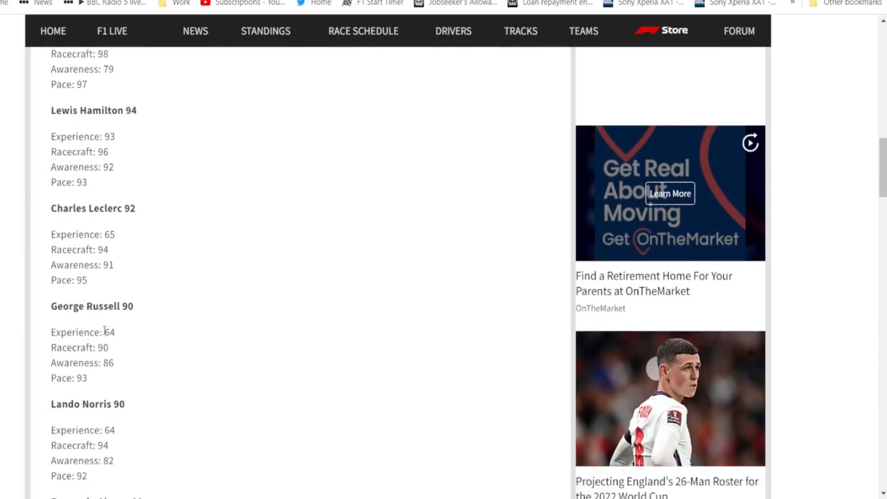
pyautogui.scroll(3)
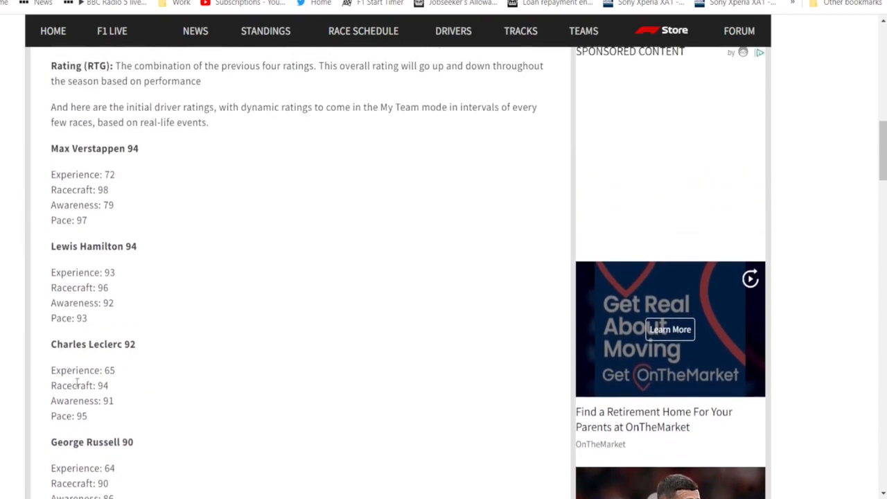
pyautogui.scroll(-3)
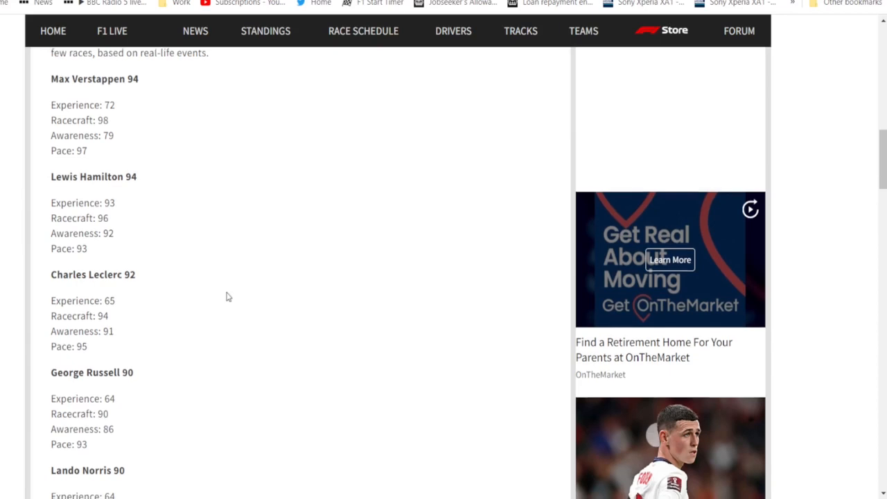
pyautogui.scroll(-3)
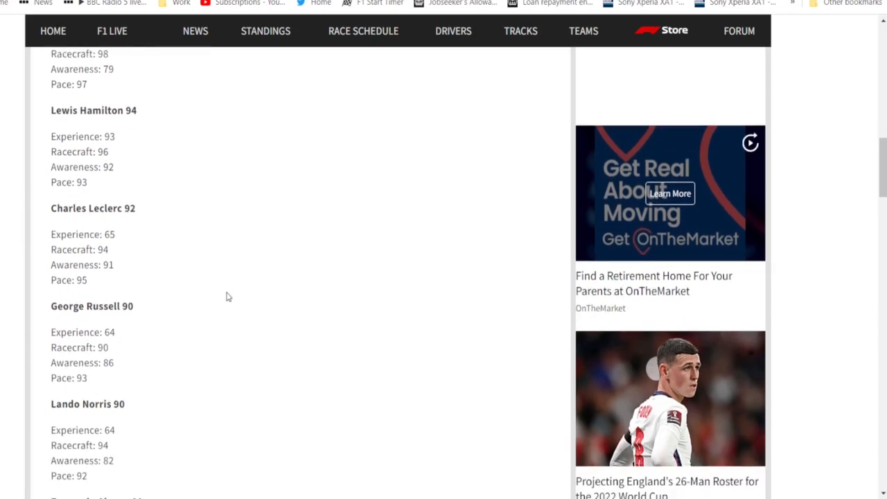
pyautogui.moveTo(231, 306)
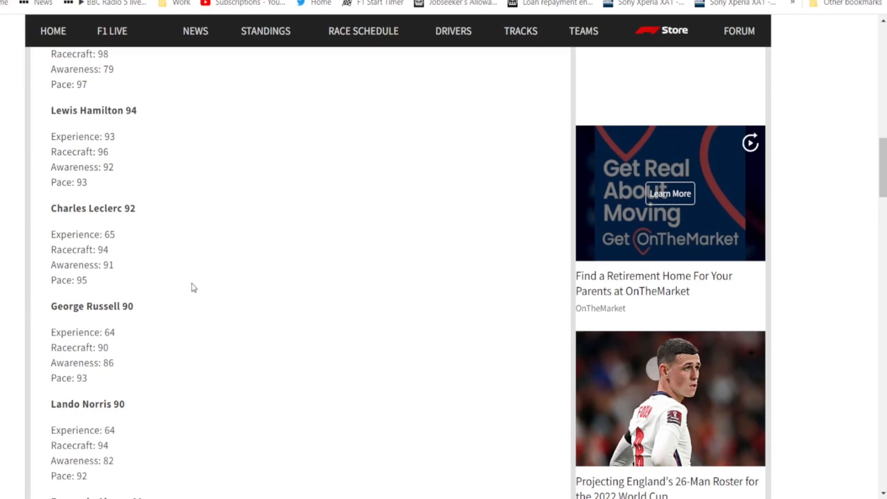
pyautogui.moveTo(233, 286)
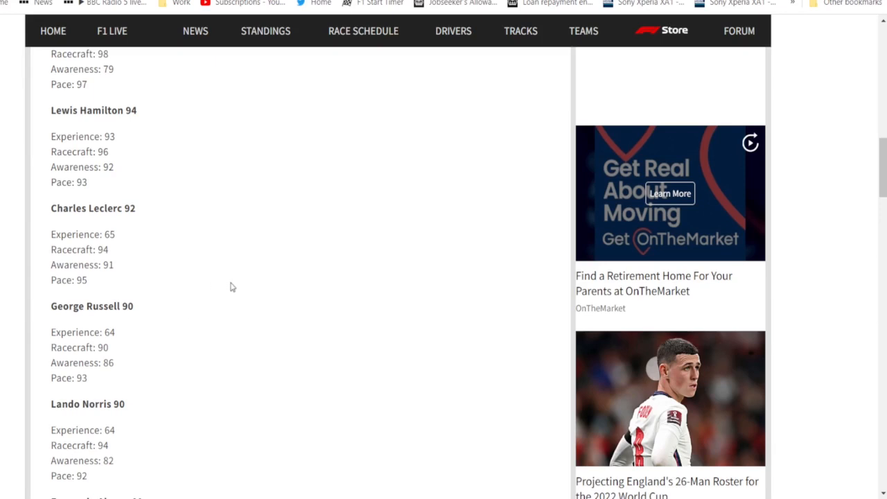
pyautogui.moveTo(187, 297)
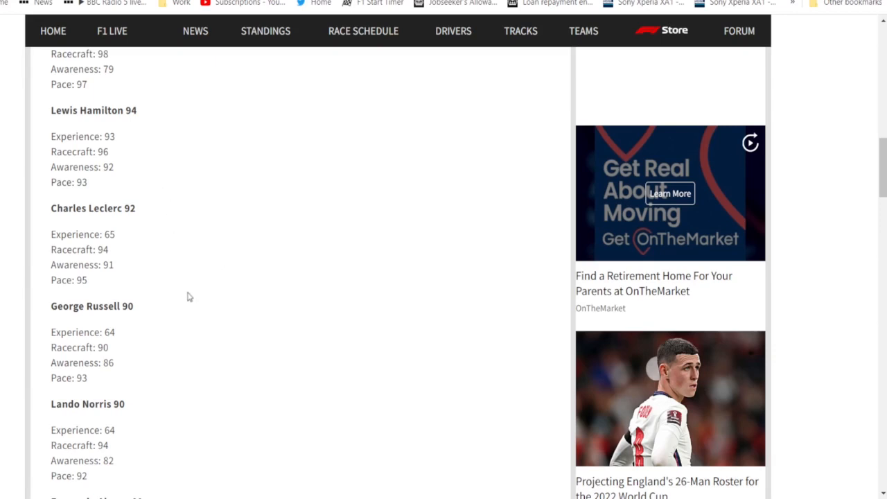
pyautogui.moveTo(154, 340)
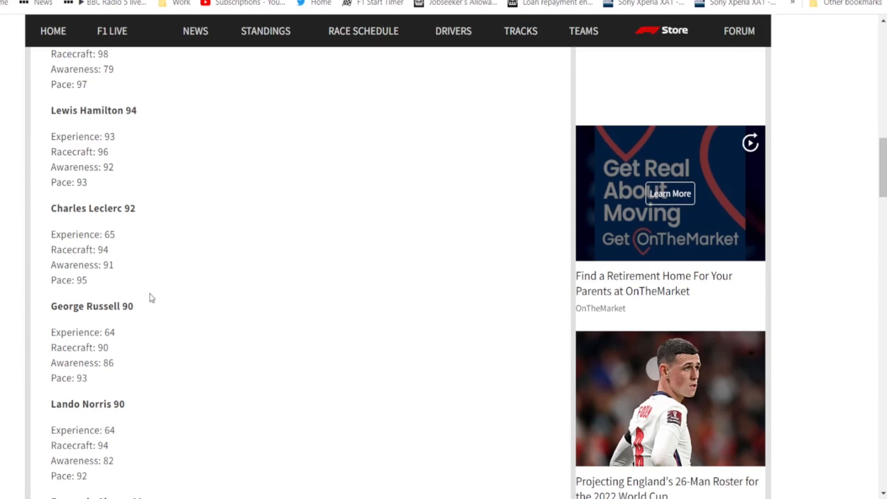
pyautogui.moveTo(131, 364)
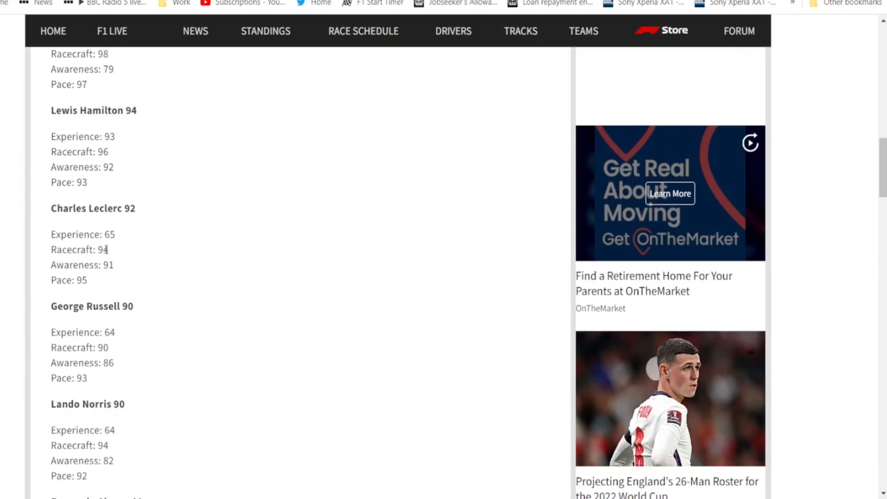
pyautogui.moveTo(118, 236)
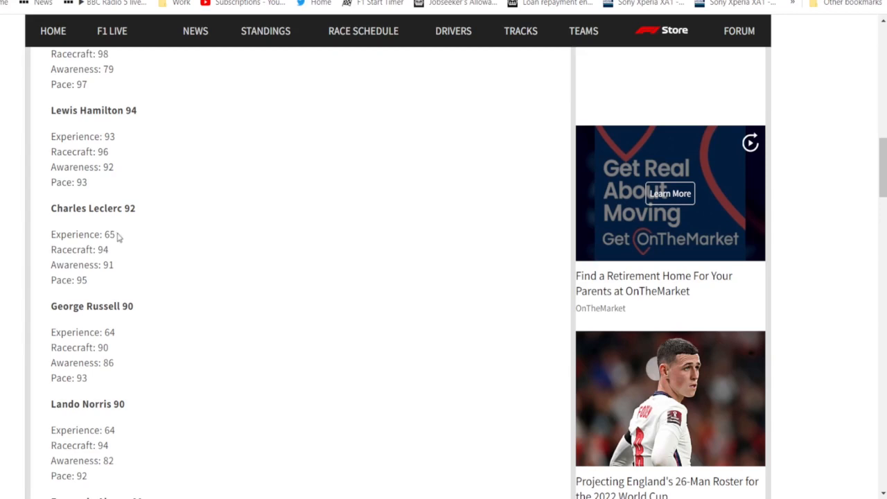
pyautogui.moveTo(66, 159)
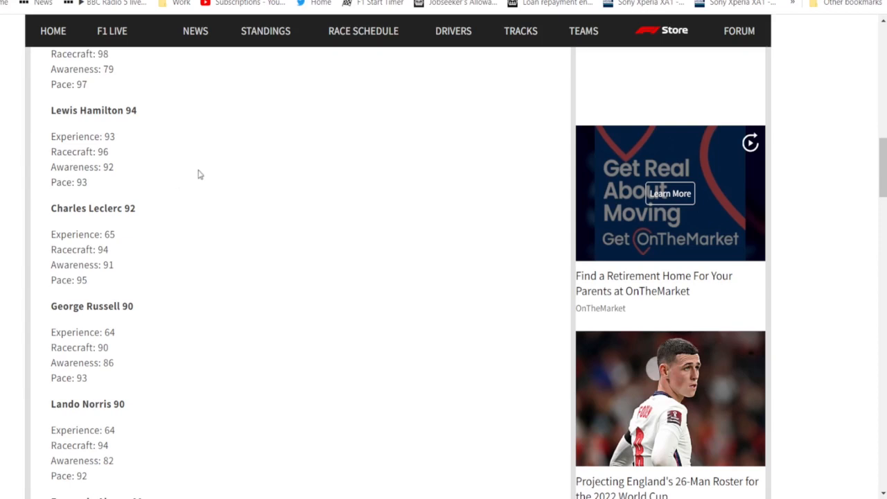
pyautogui.moveTo(203, 298)
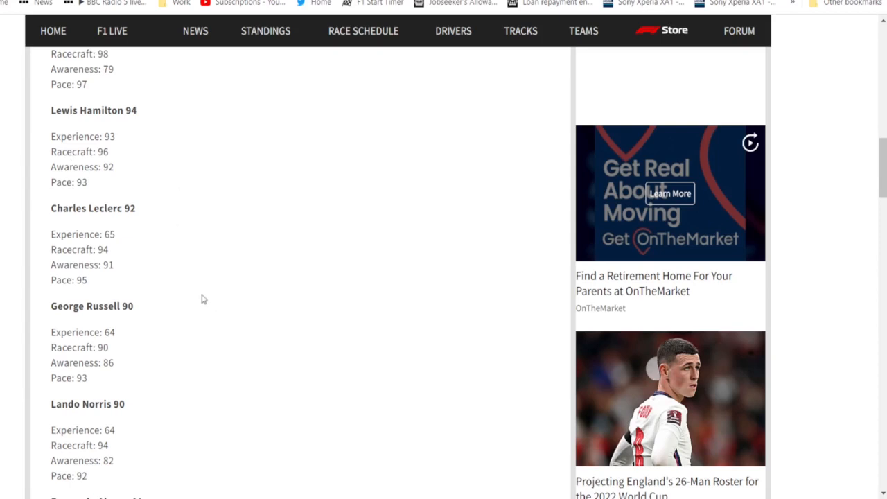
pyautogui.scroll(-3)
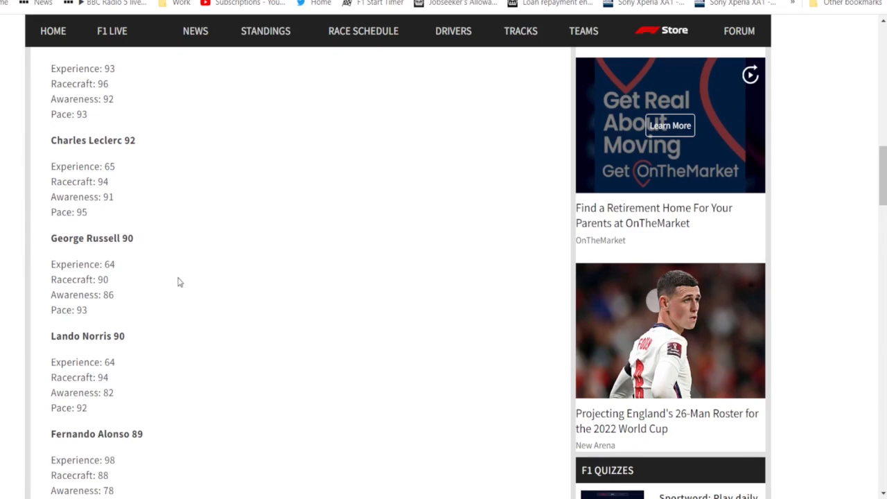
pyautogui.moveTo(253, 348)
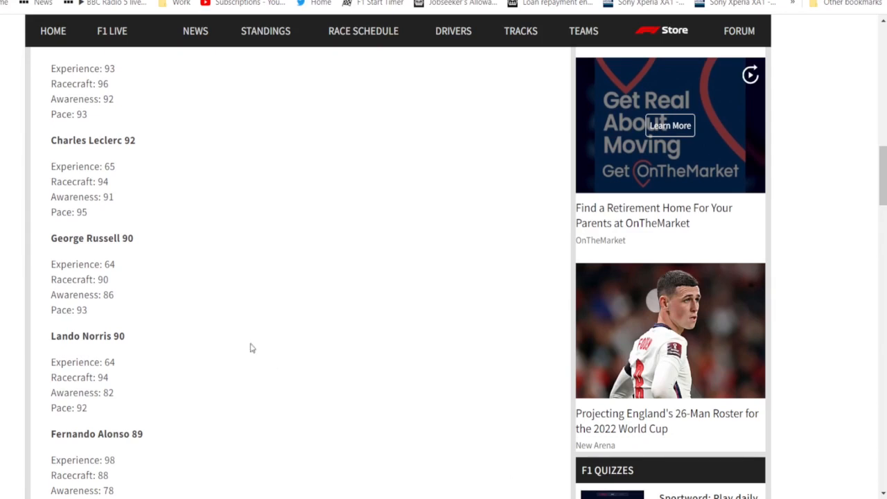
# Scroll on to Bottas and Perez at 88, Sainz at 87, Vettel at 85.
pyautogui.scroll(-3)
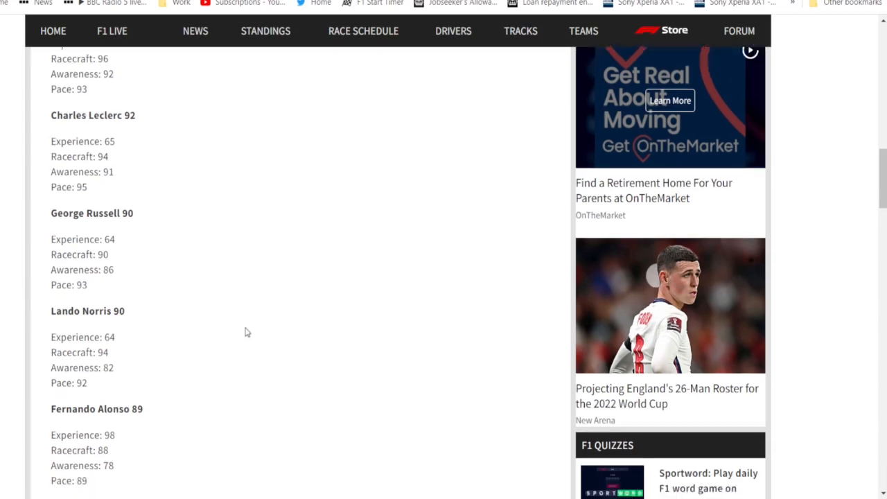
pyautogui.scroll(-3)
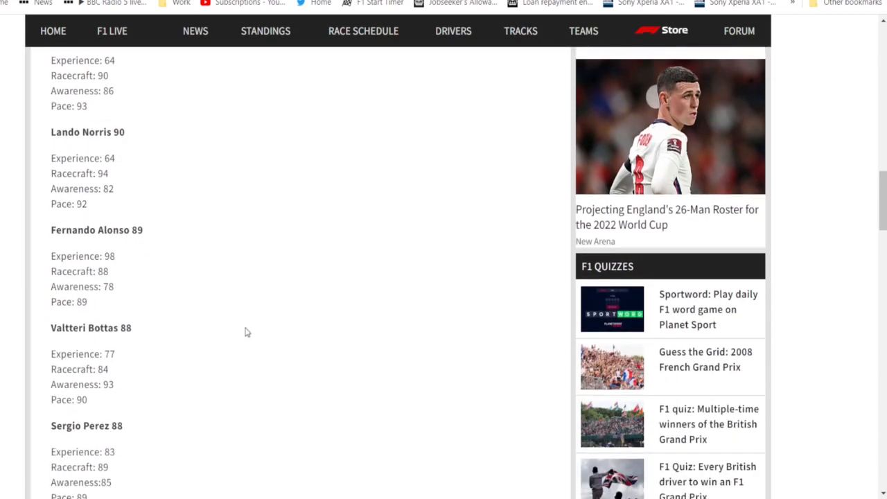
pyautogui.scroll(-3)
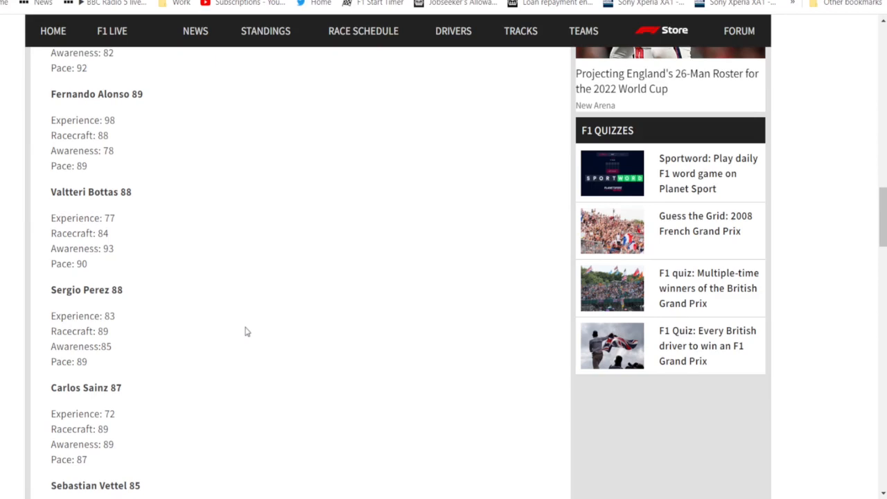
pyautogui.moveTo(251, 292)
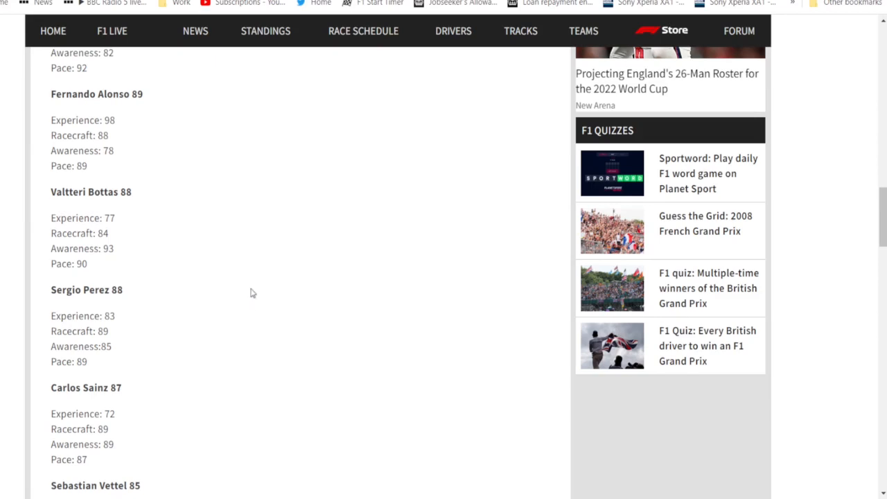
pyautogui.moveTo(83, 242)
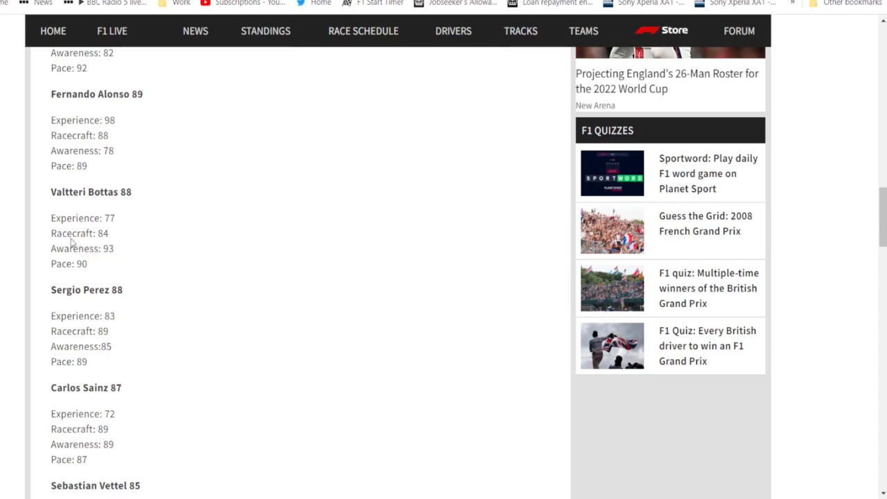
pyautogui.moveTo(45, 218)
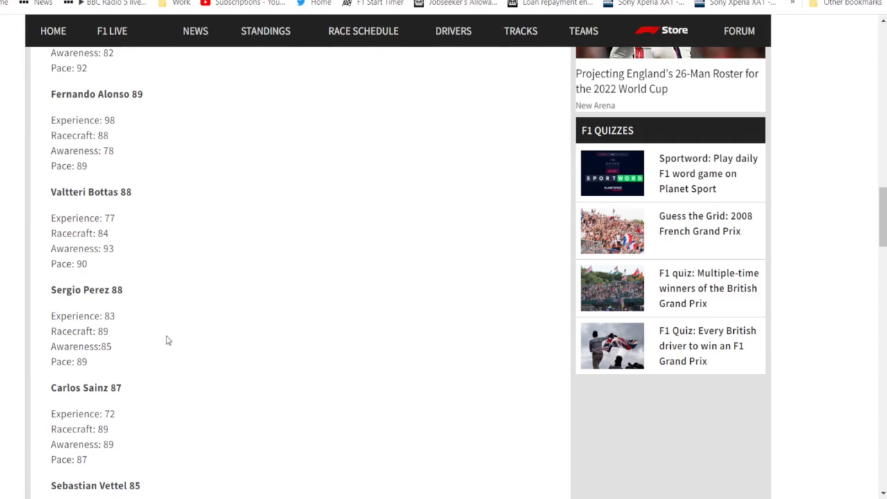
pyautogui.moveTo(117, 306)
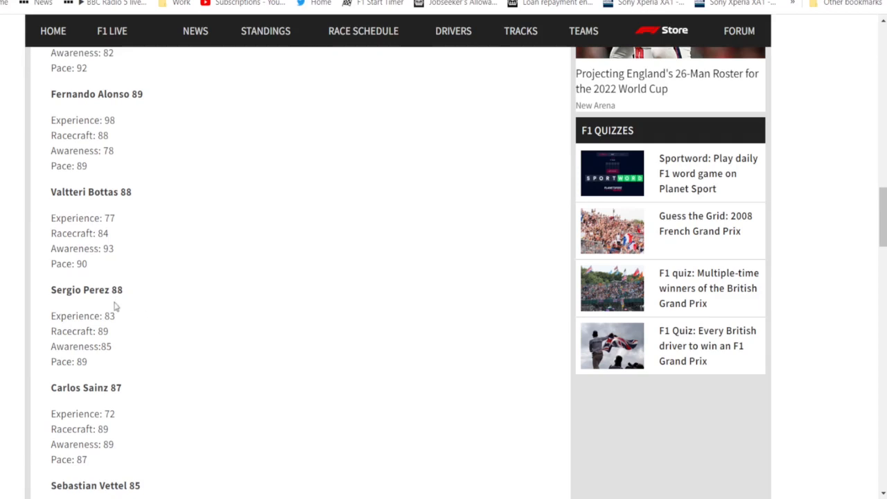
pyautogui.moveTo(114, 312)
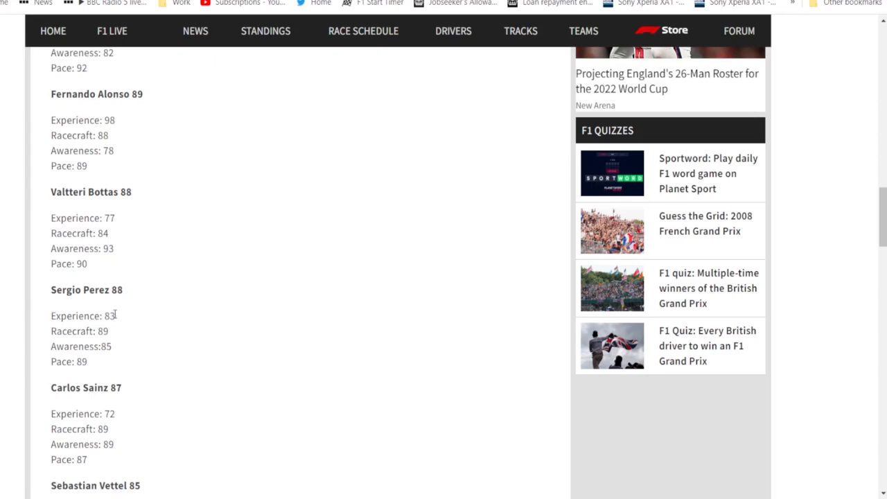
pyautogui.moveTo(100, 400)
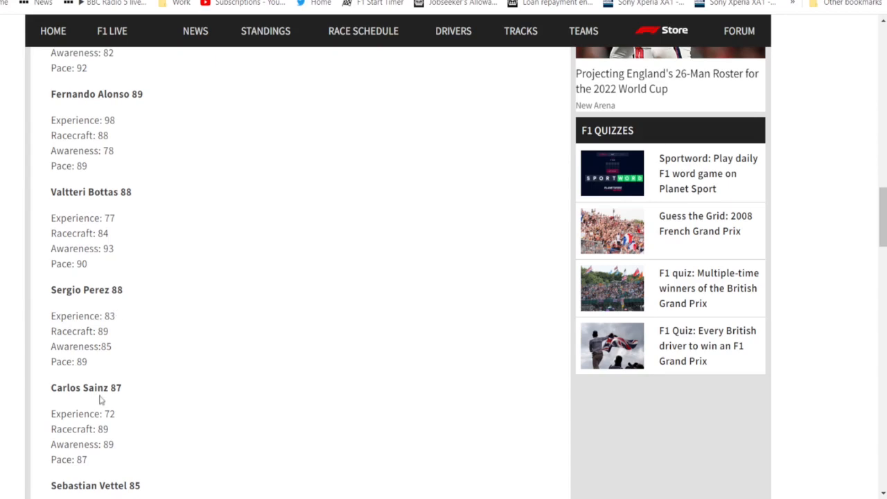
# Scroll through Sainz and Vettel to Gasly at 84 and Ricciardo at 83.
pyautogui.scroll(-3)
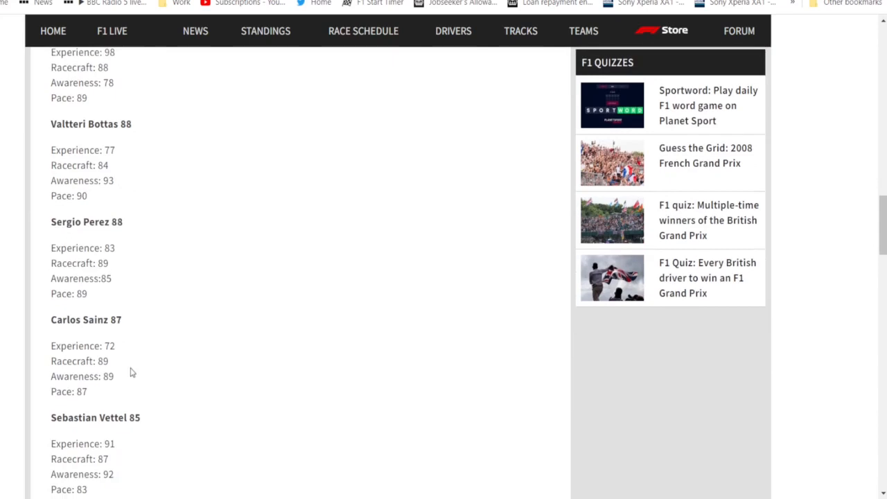
pyautogui.moveTo(151, 358)
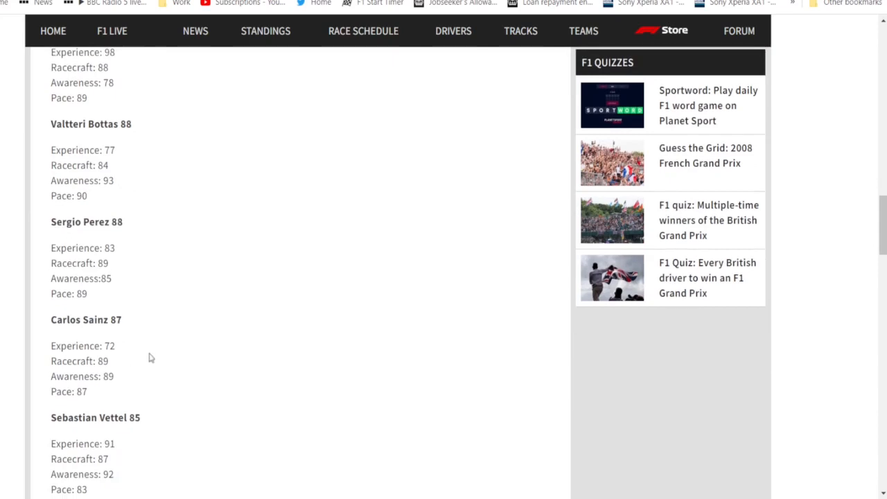
pyautogui.moveTo(261, 377)
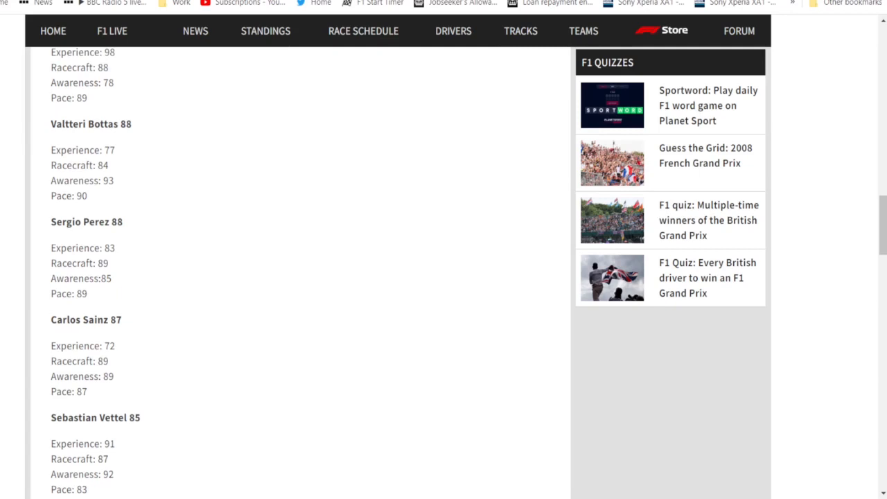
pyautogui.moveTo(348, 424)
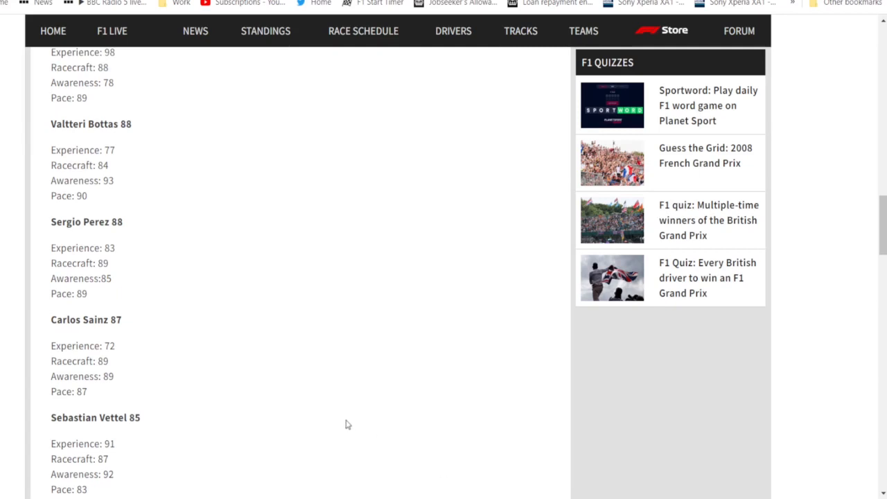
pyautogui.moveTo(267, 425)
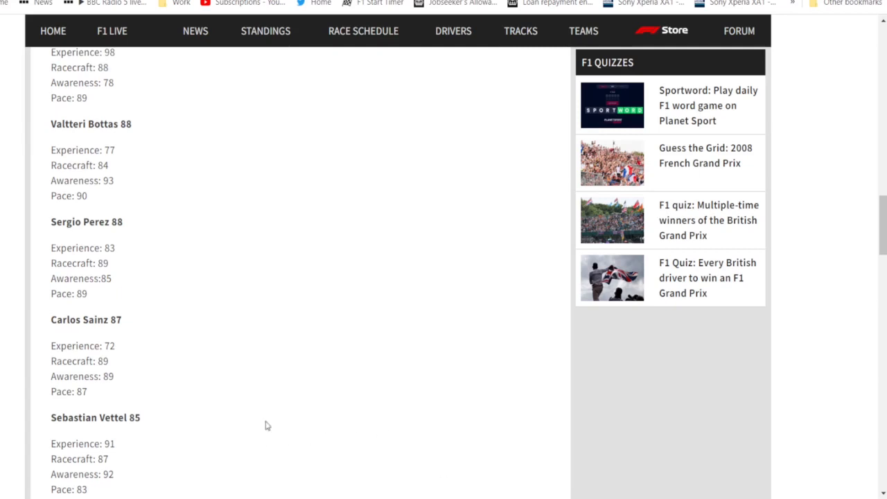
pyautogui.moveTo(275, 386)
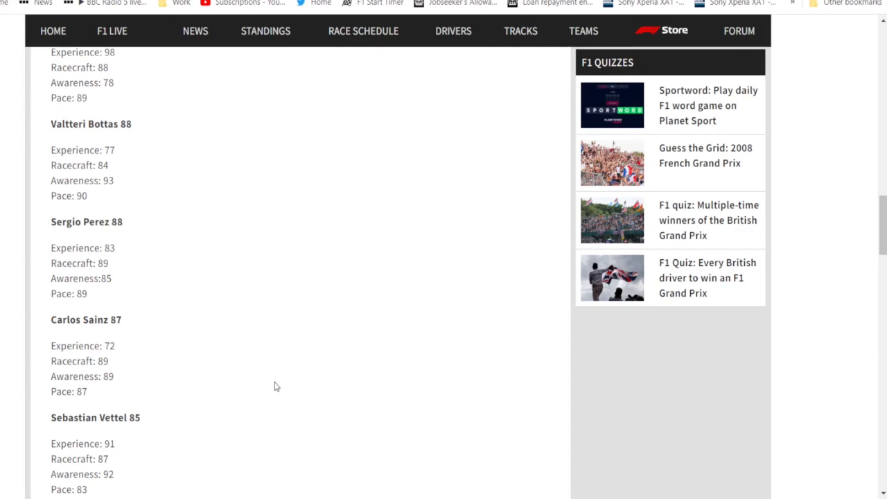
pyautogui.scroll(-3)
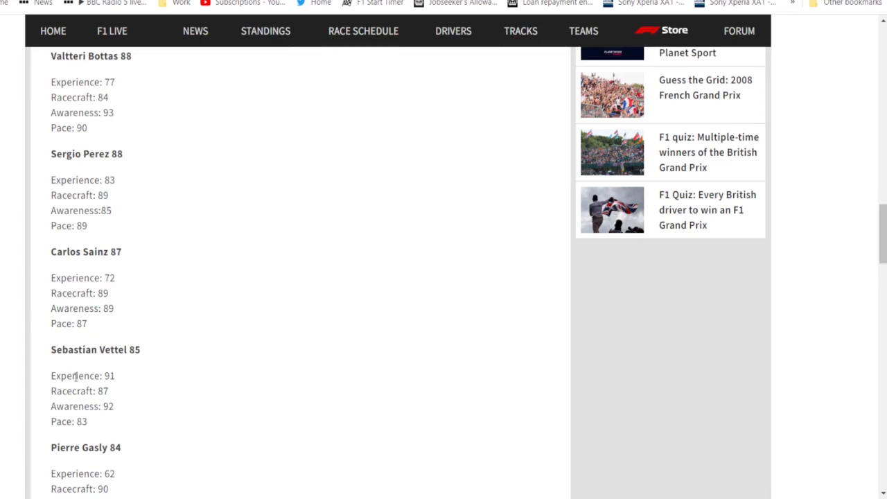
pyautogui.moveTo(281, 408)
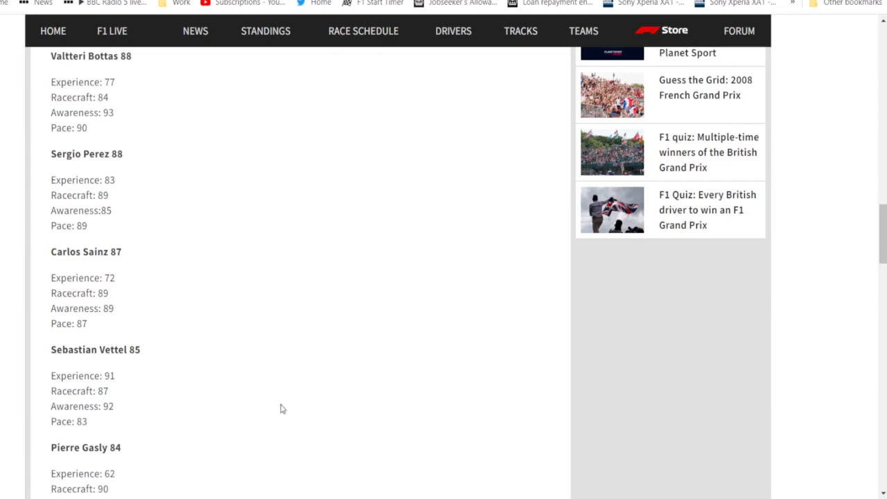
pyautogui.moveTo(281, 414)
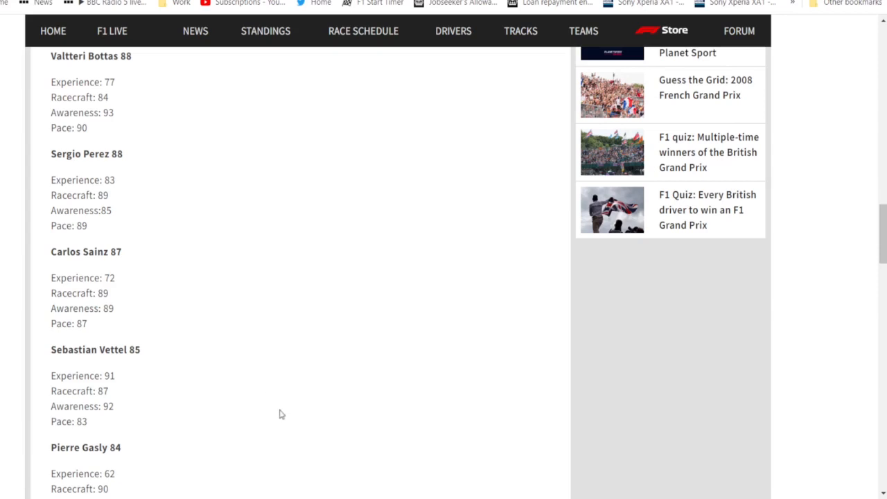
pyautogui.moveTo(261, 415)
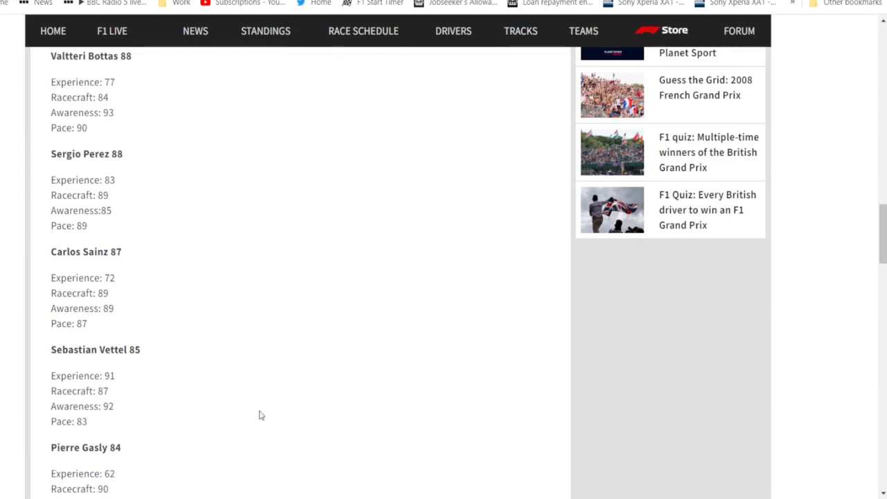
pyautogui.moveTo(270, 406)
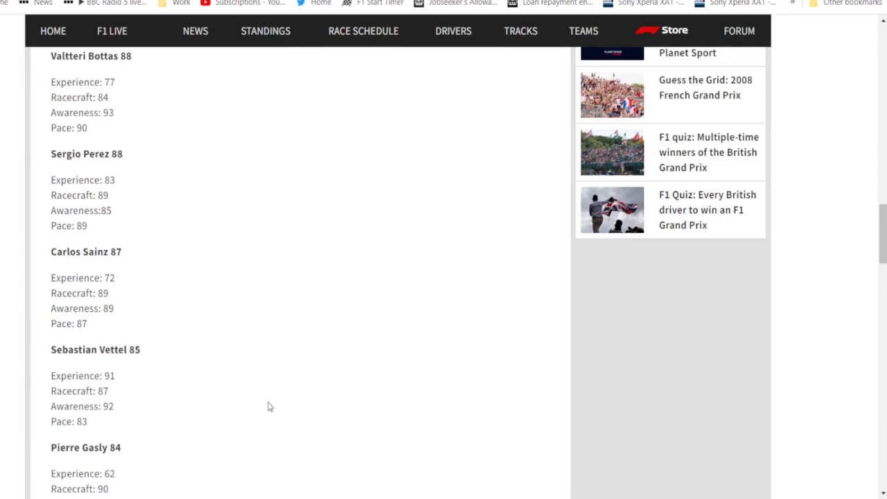
pyautogui.scroll(-3)
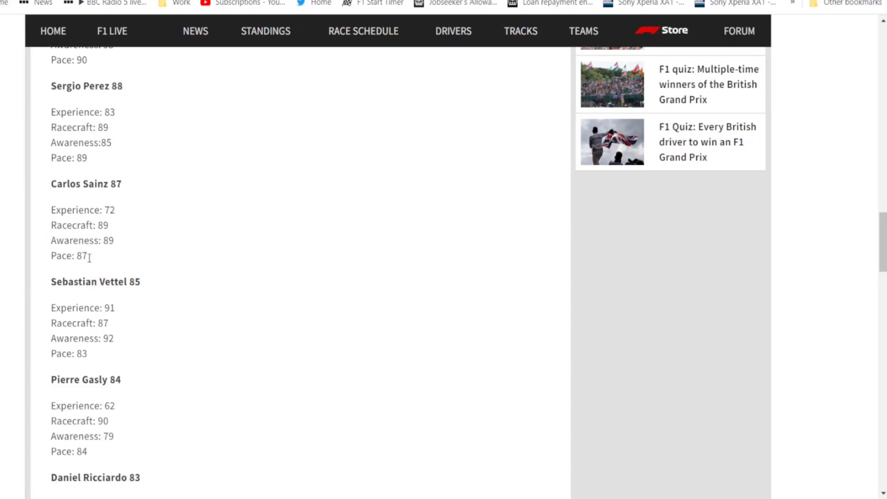
pyautogui.moveTo(464, 260)
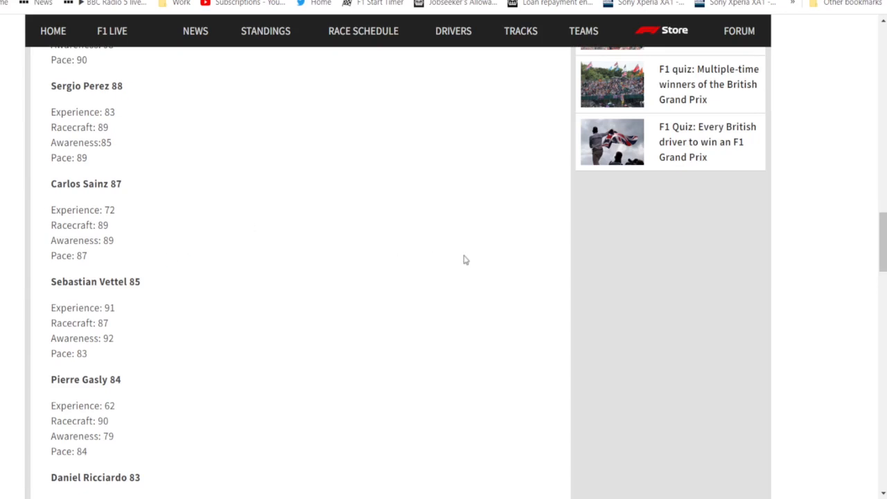
pyautogui.scroll(-3)
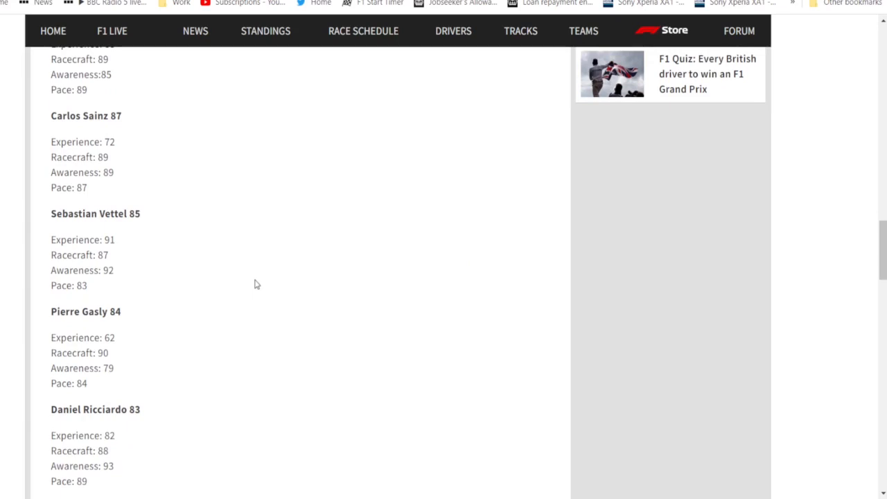
# Scroll down to Ocon at 83, Albon at 82 and Magnussen at 81.
pyautogui.scroll(-3)
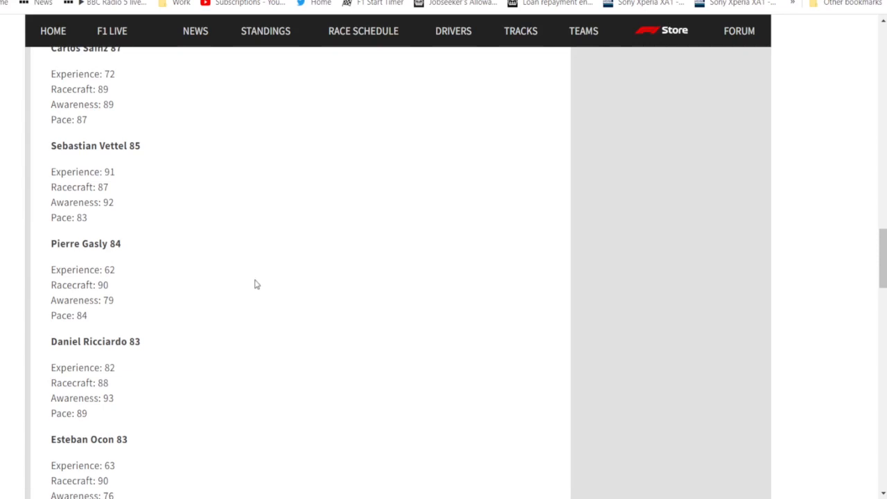
pyautogui.moveTo(211, 339)
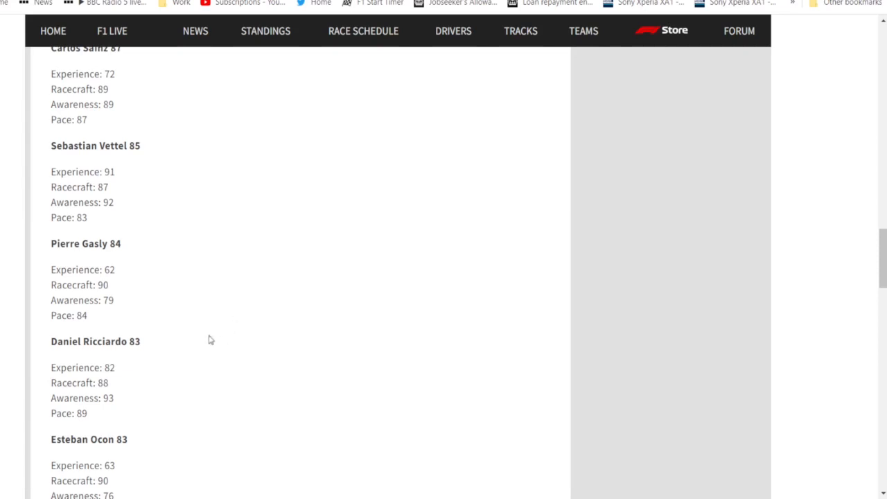
pyautogui.scroll(3)
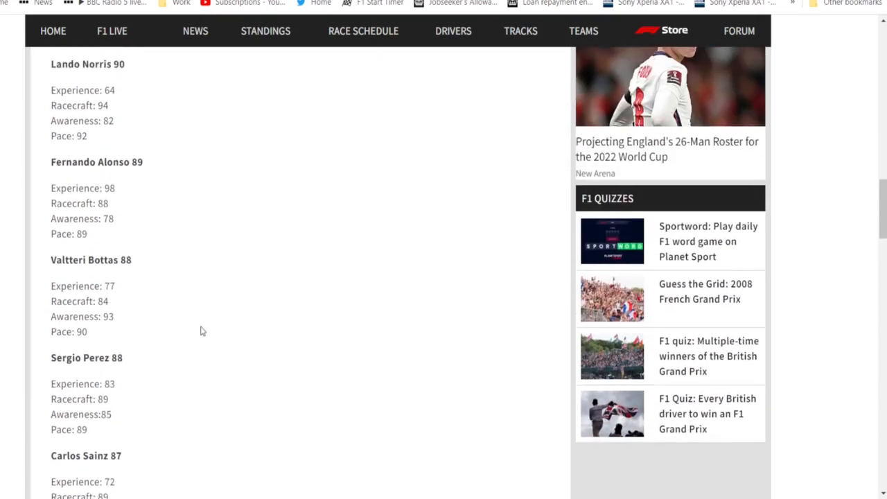
pyautogui.scroll(-3)
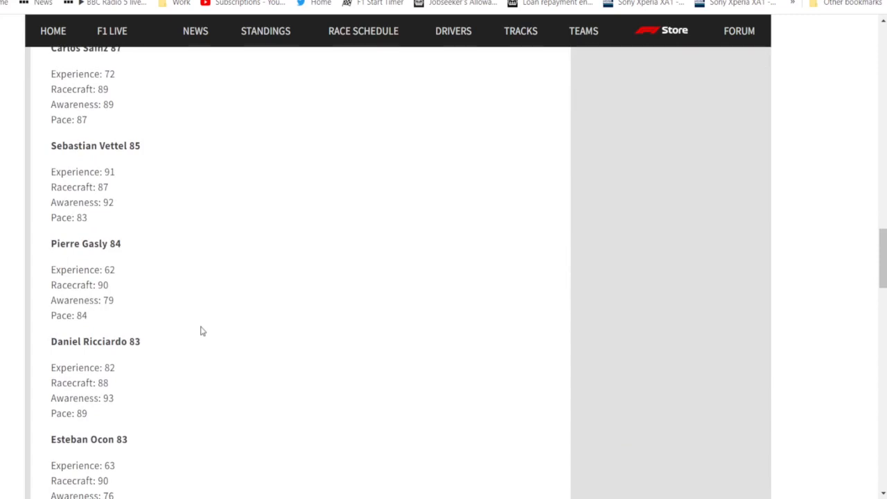
pyautogui.moveTo(152, 341)
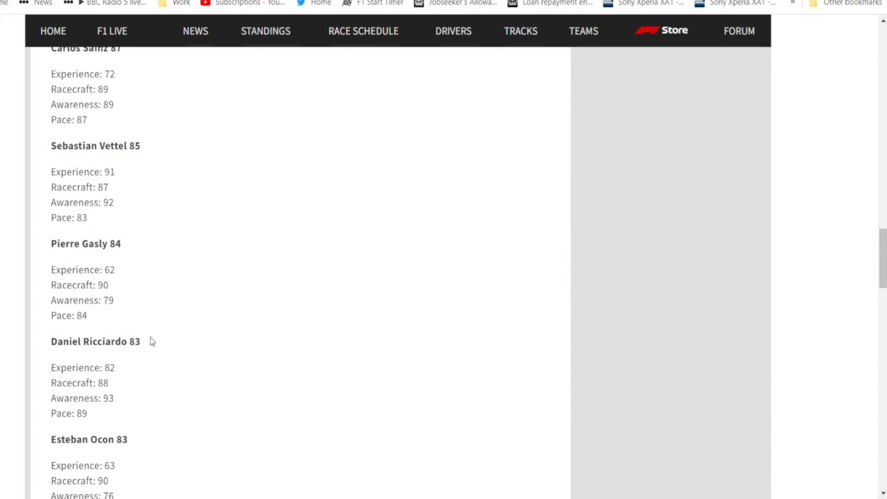
pyautogui.moveTo(126, 418)
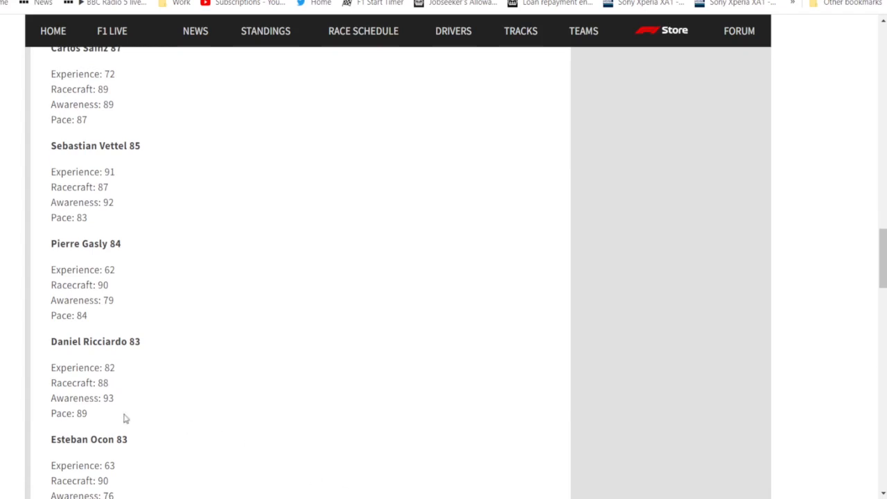
pyautogui.moveTo(191, 421)
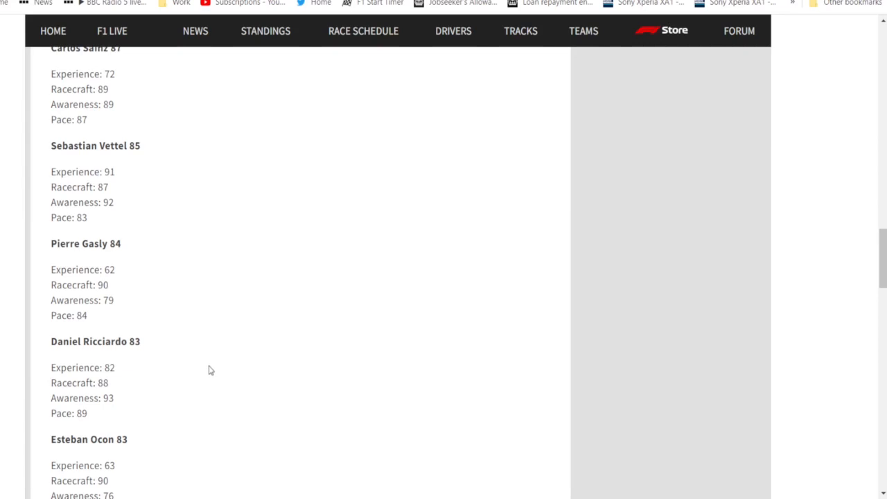
pyautogui.scroll(-3)
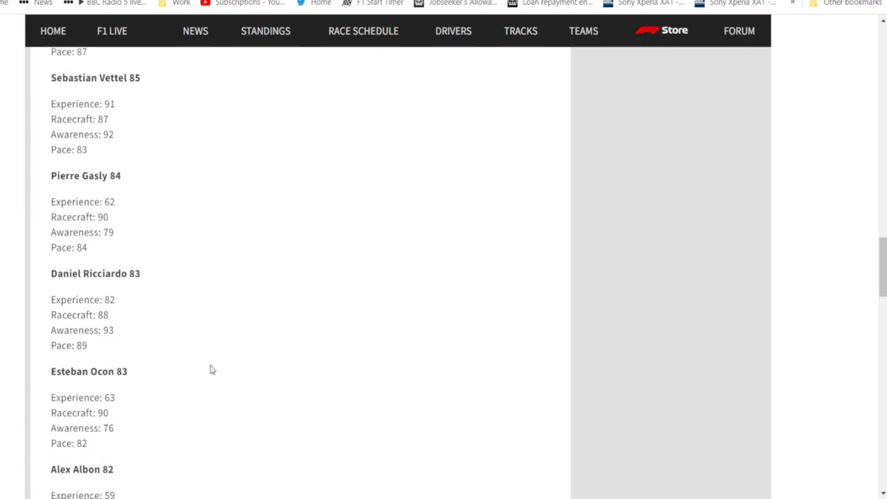
pyautogui.scroll(-3)
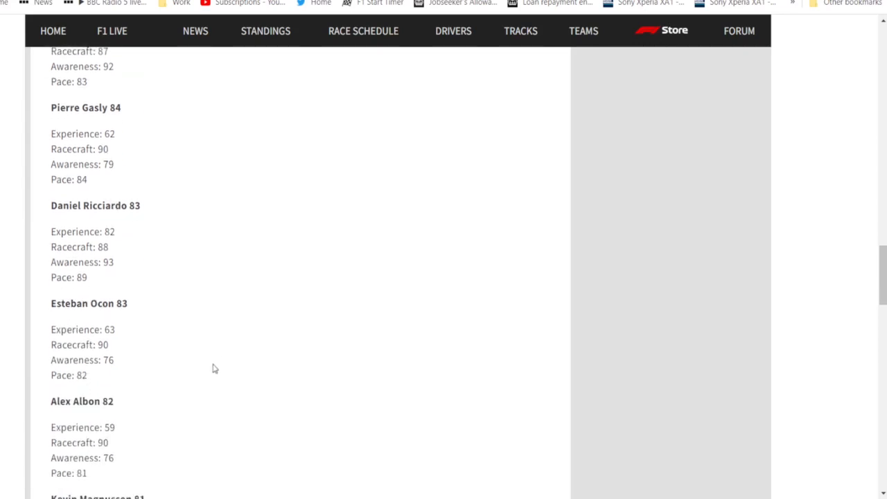
pyautogui.scroll(-3)
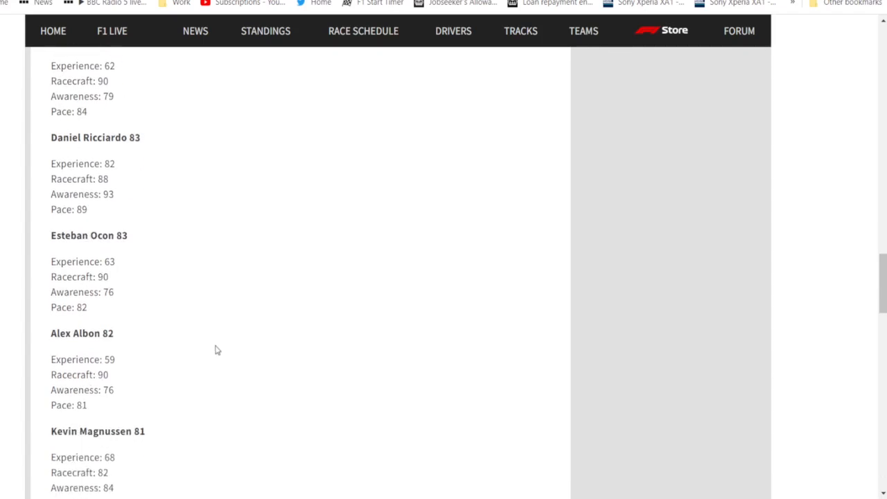
pyautogui.moveTo(36, 373)
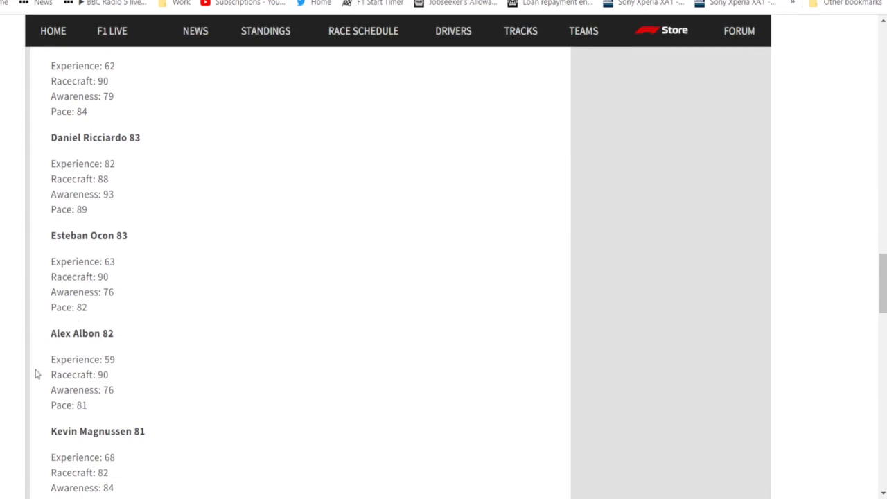
pyautogui.moveTo(202, 359)
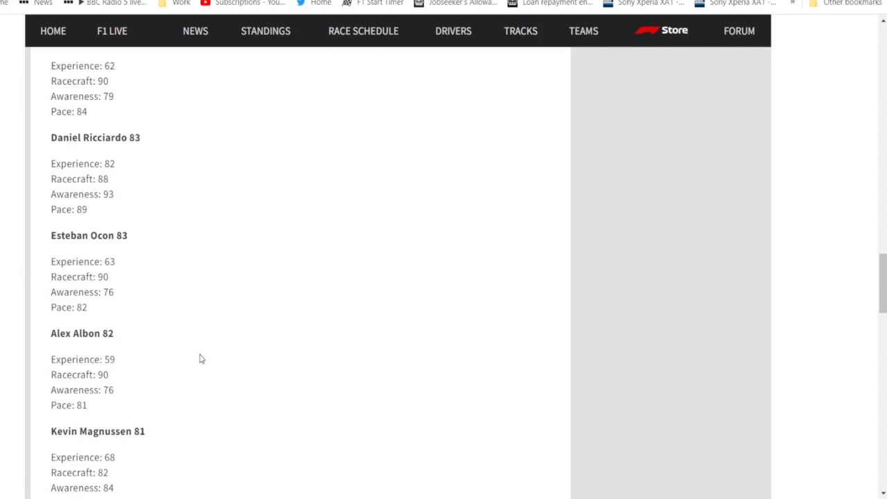
# Scroll down to Stroll 80, Tsunoda 78, Schumacher 77 and Latifi 70.
pyautogui.scroll(-3)
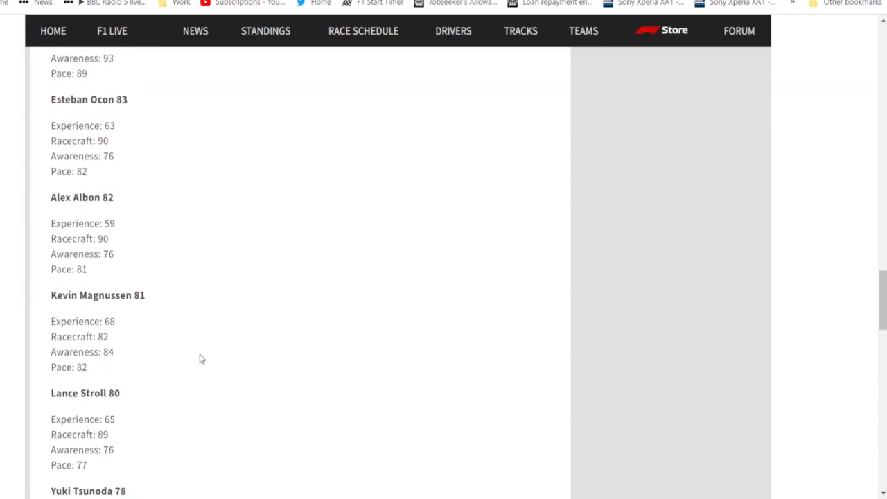
pyautogui.moveTo(187, 355)
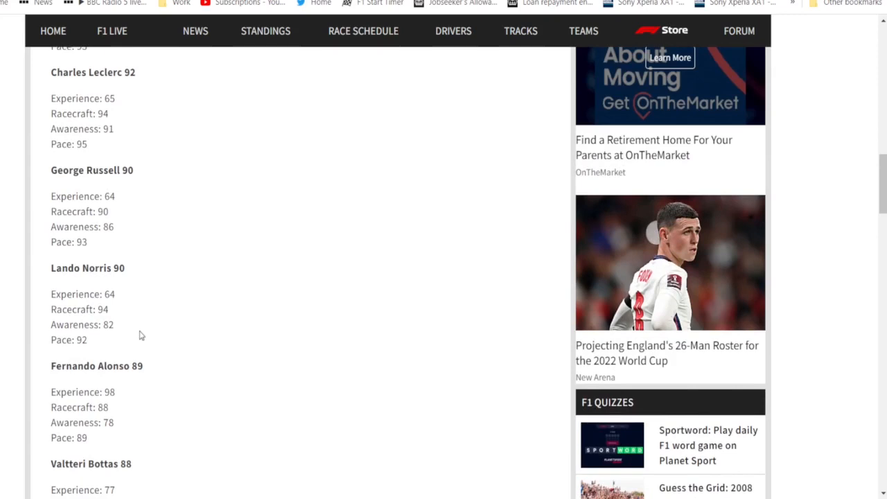
pyautogui.moveTo(152, 108)
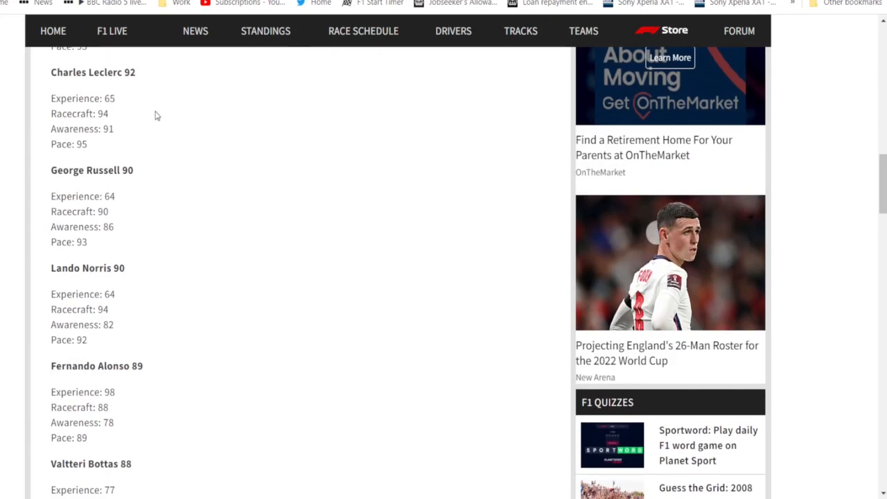
pyautogui.moveTo(153, 120)
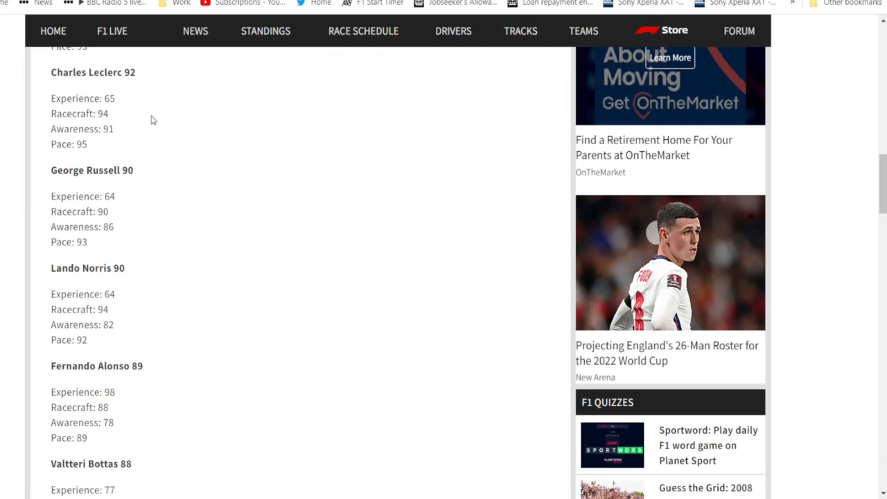
pyautogui.scroll(-3)
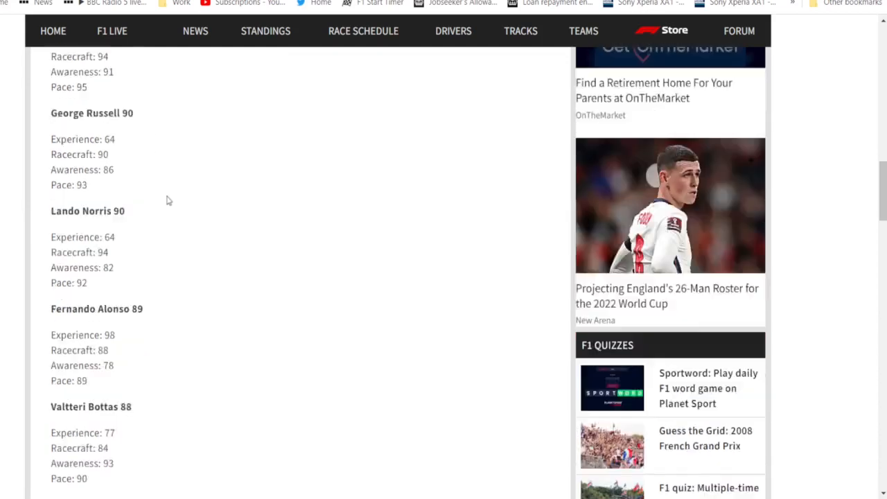
pyautogui.scroll(-3)
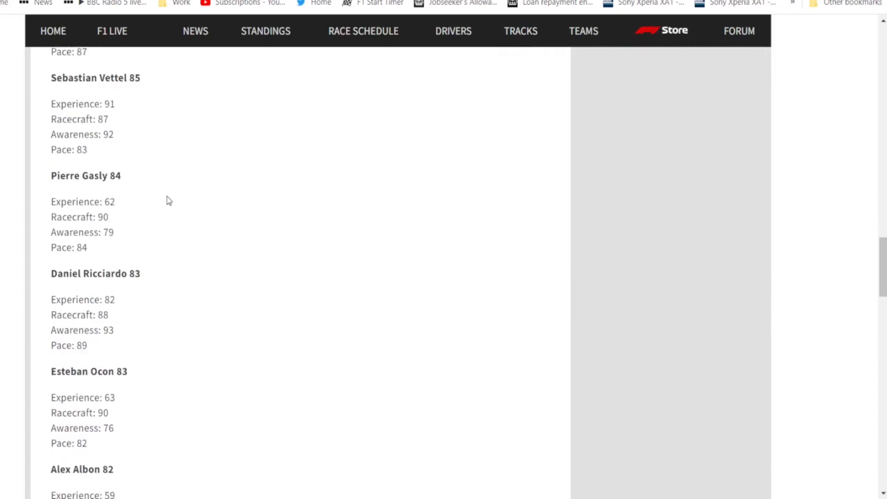
pyautogui.scroll(-3)
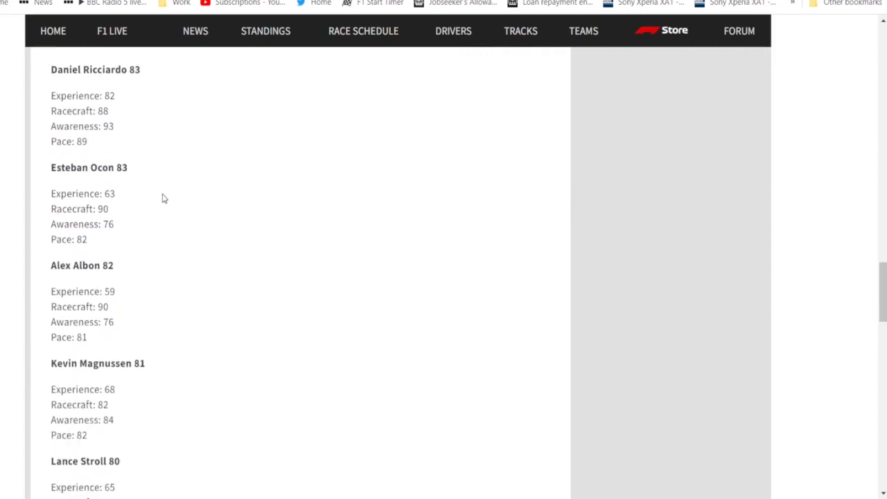
pyautogui.scroll(-3)
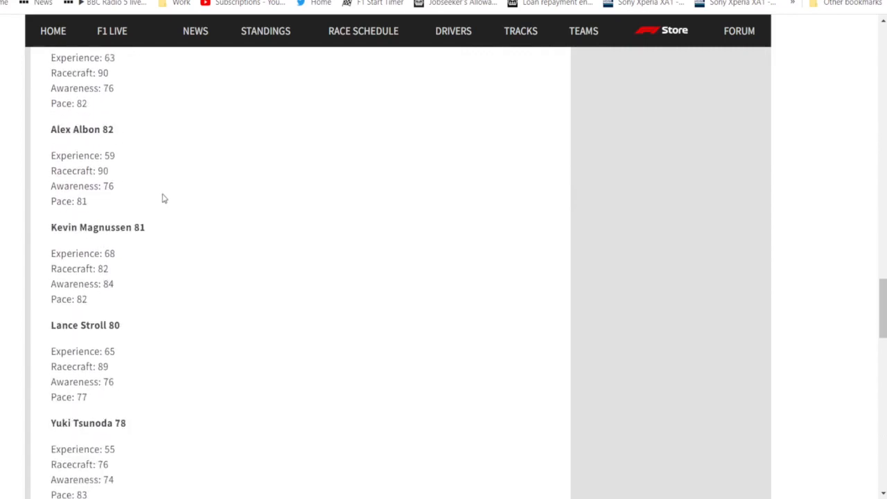
pyautogui.scroll(-3)
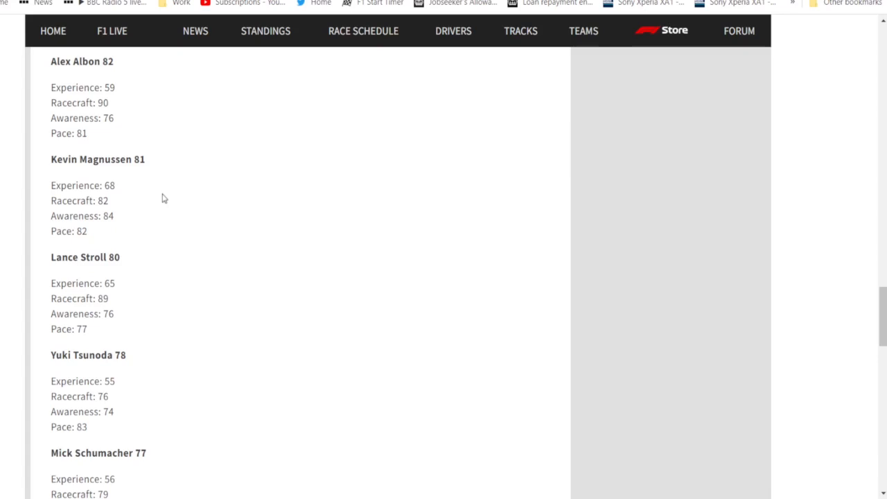
pyautogui.moveTo(194, 238)
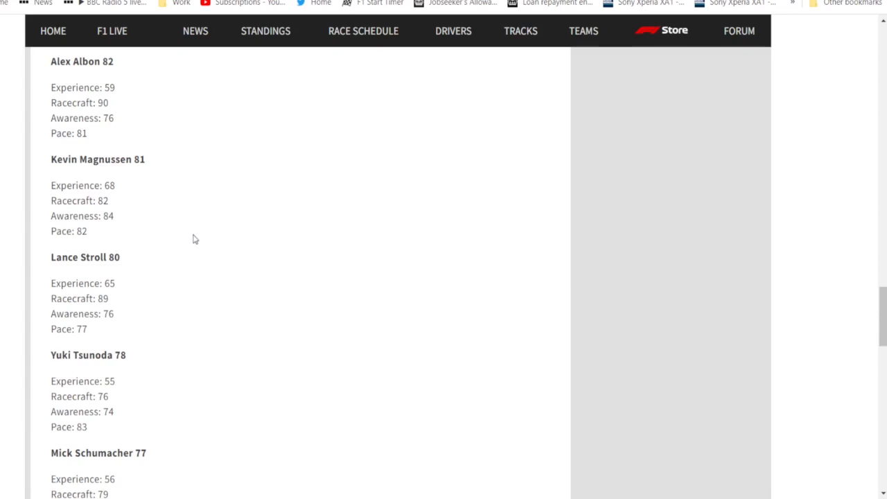
pyautogui.scroll(-3)
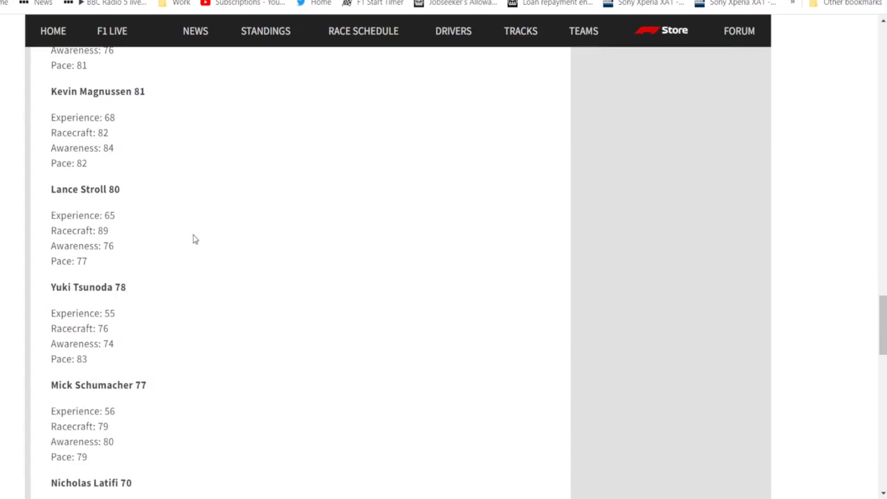
pyautogui.moveTo(194, 239)
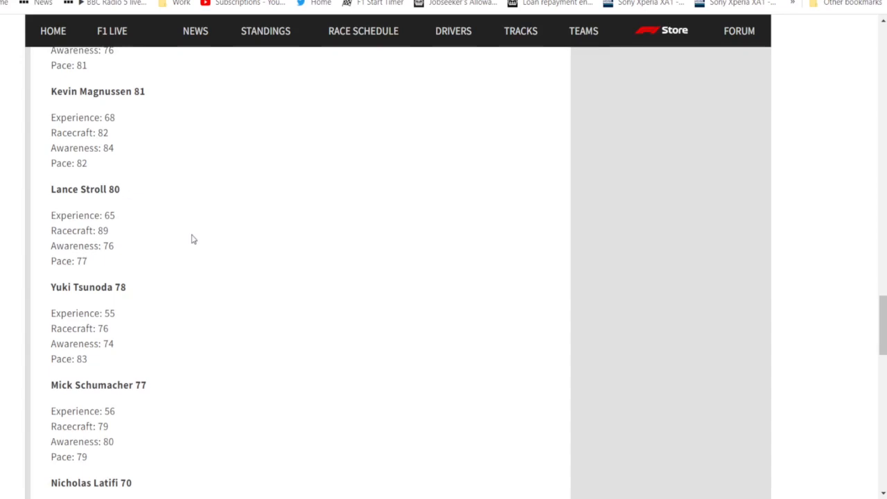
# Scroll to Zhou Guanyu at 70, then back to the summary ratings table.
pyautogui.scroll(-3)
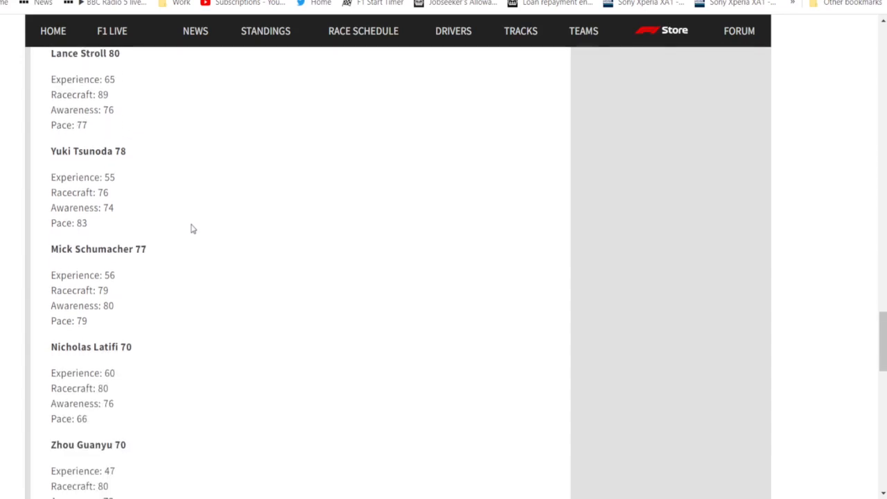
pyautogui.scroll(-3)
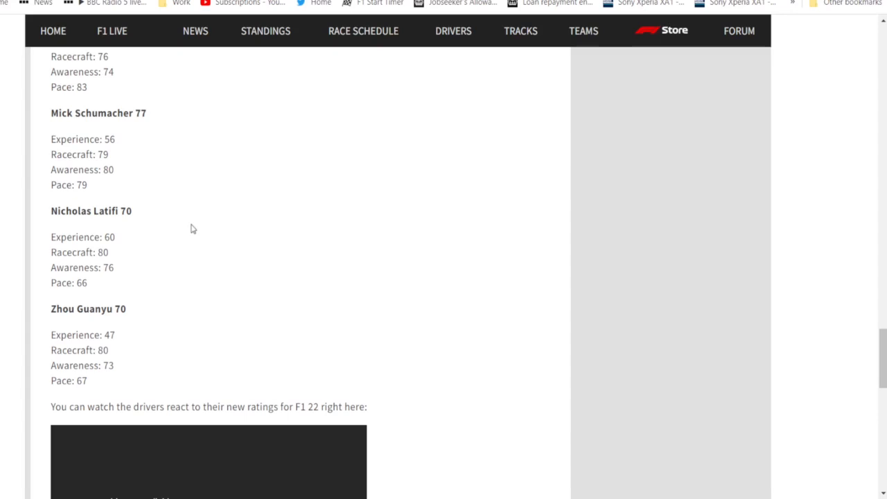
pyautogui.moveTo(201, 224)
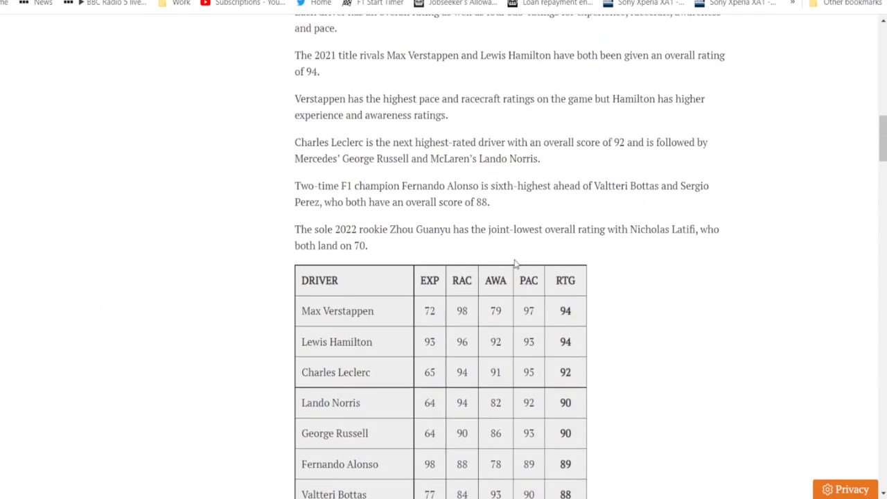
pyautogui.scroll(-3)
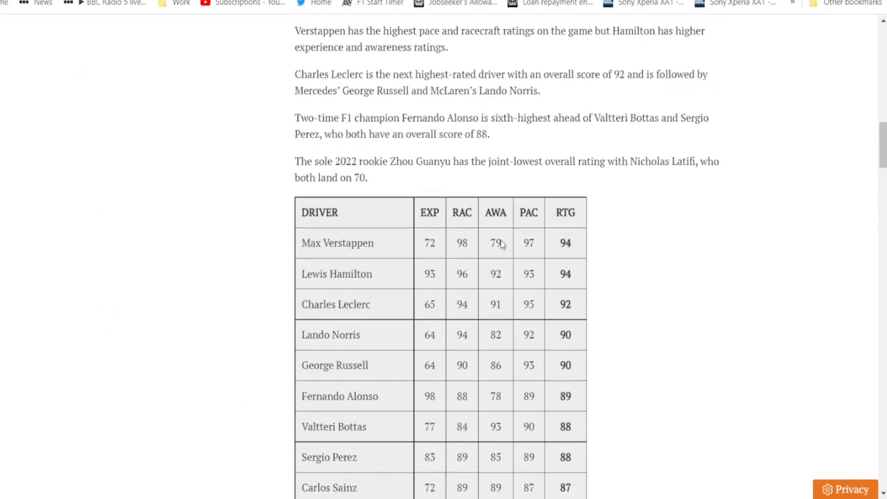